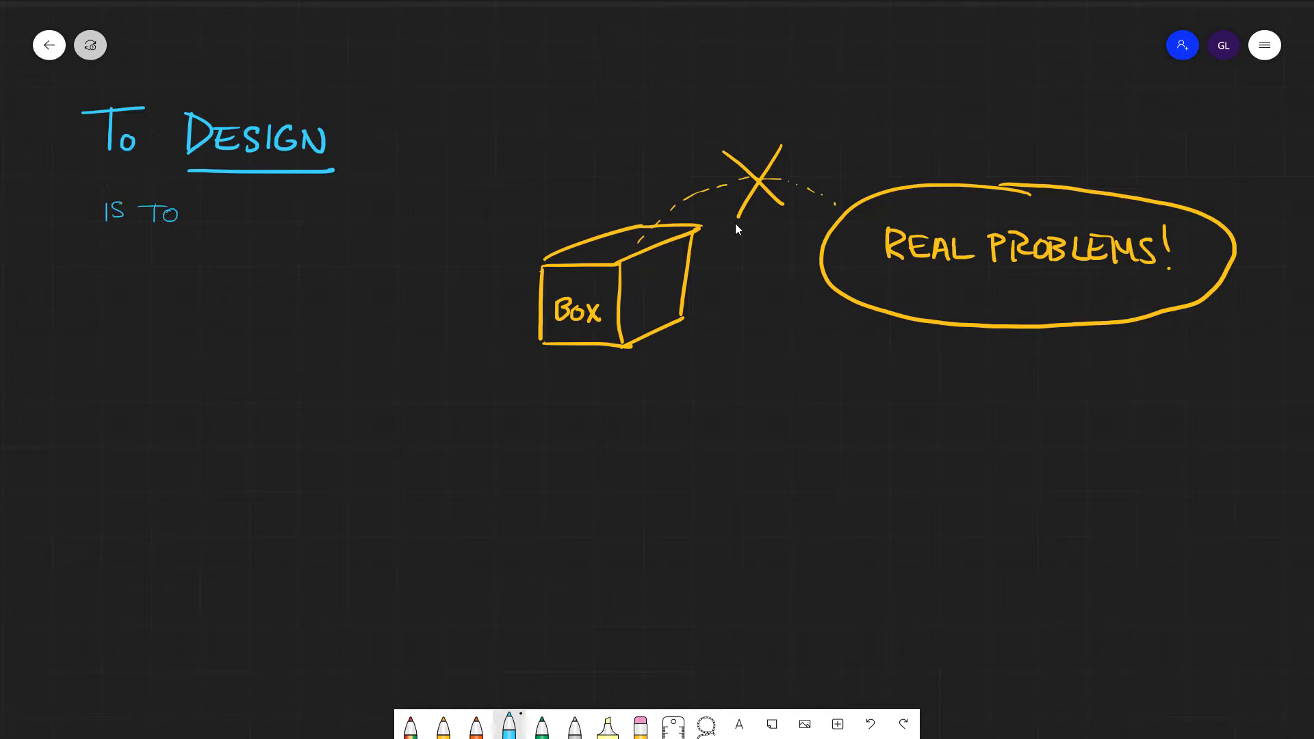
# - Handwrite the definition 'Formulate a plan for the s…' and write OR beneath it
pyautogui.write('FORMULATE A P')
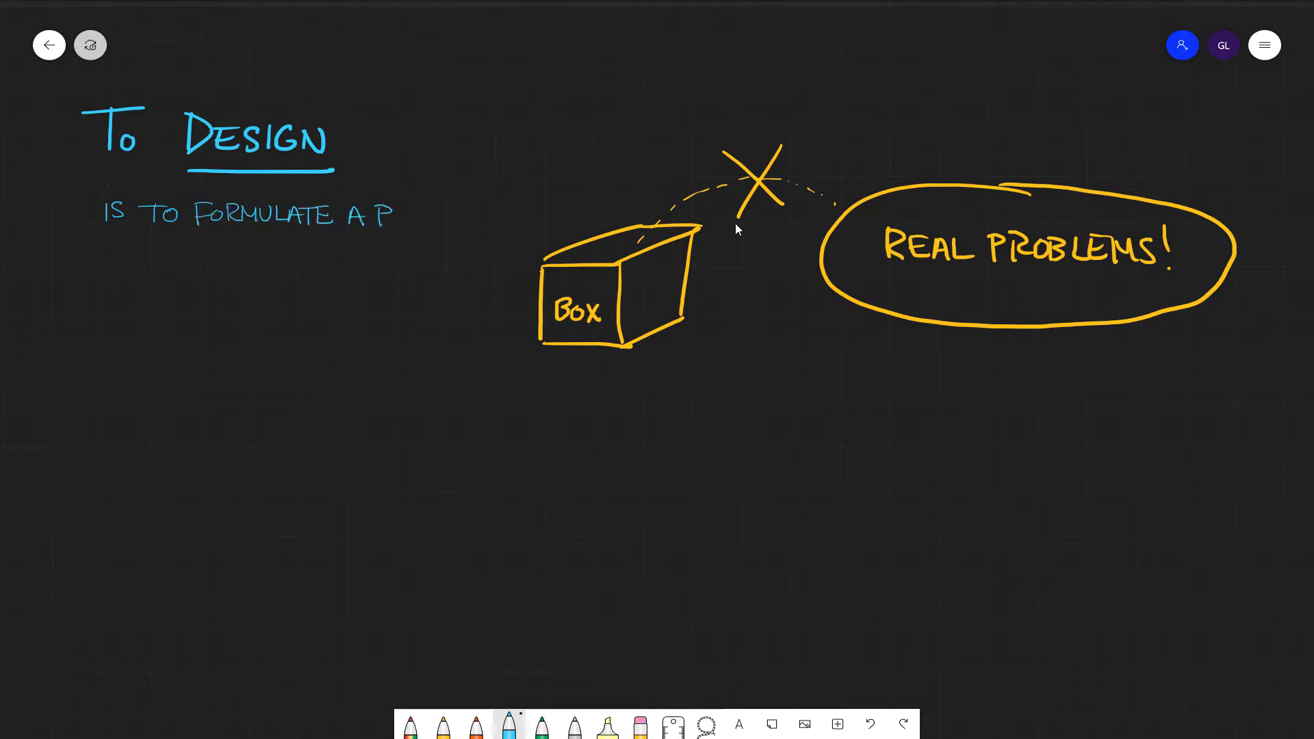
pyautogui.write('LAN FOR THE SATISFACTION OF A SPECIFIC NEED')
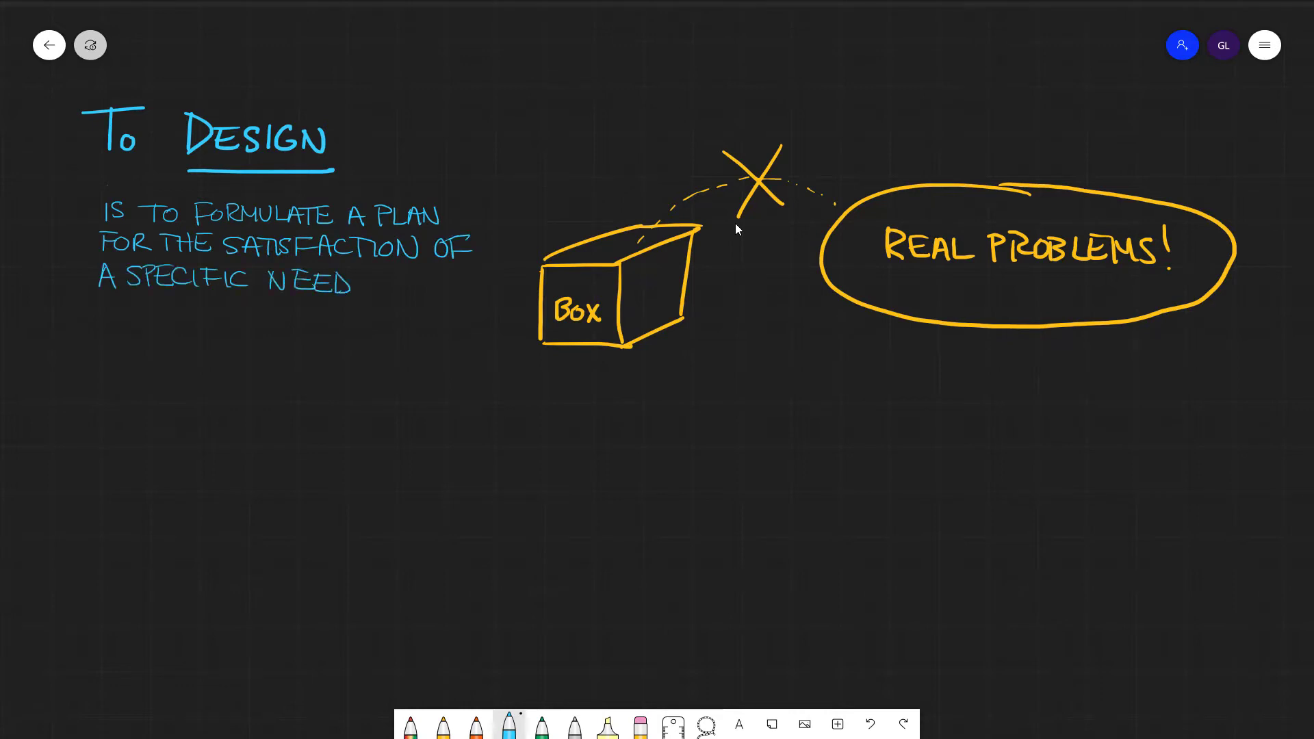
pyautogui.moveTo(217, 344); pyautogui.dragTo(297, 360)
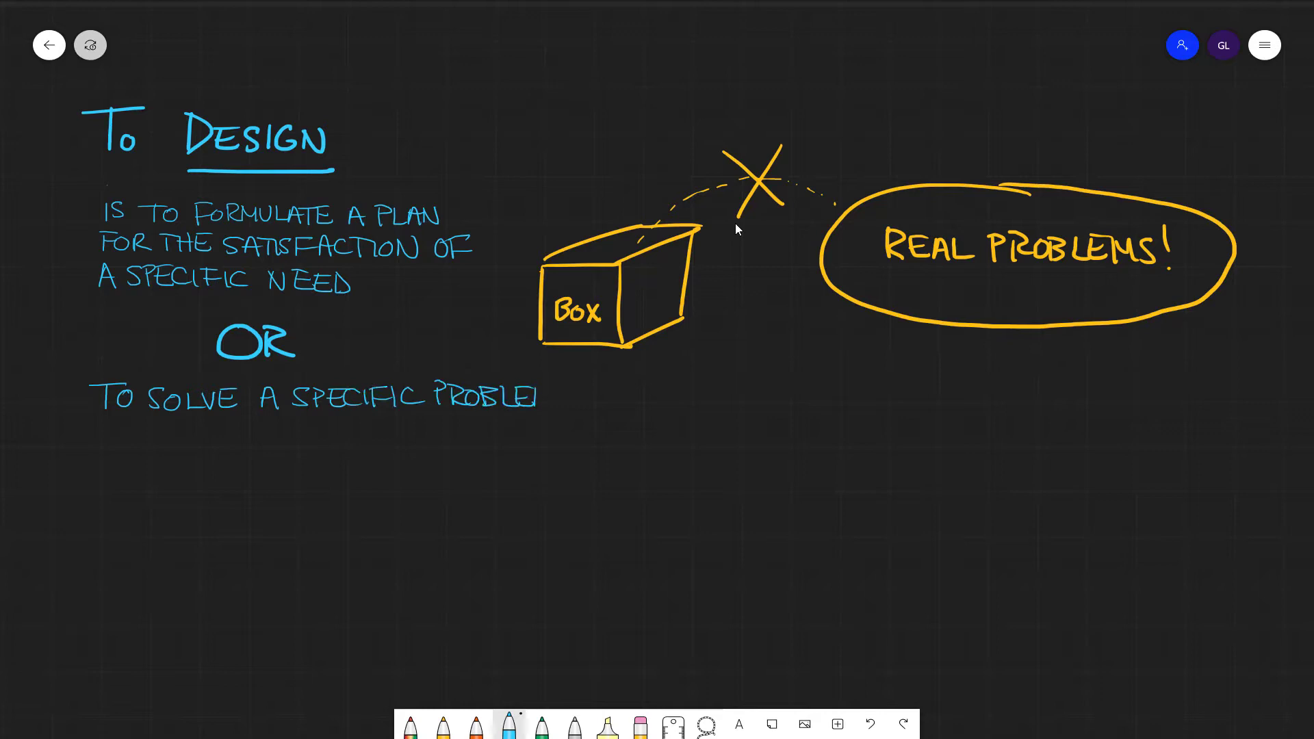
pyautogui.moveTo(541, 398); pyautogui.dragTo(561, 398)
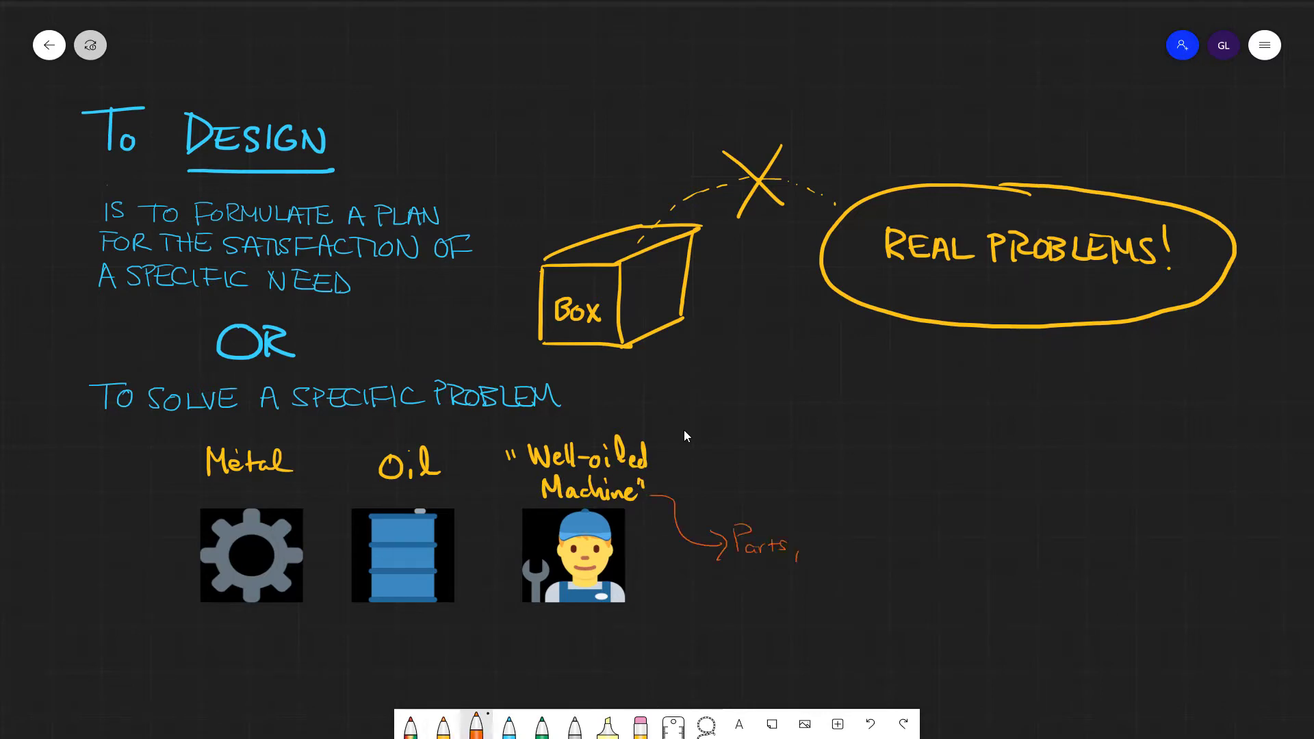
# - Finish 'Parts, subassemblies, etc.' and list Fluid Flow, Friction, Energy Transport, Material Selection, Heat Treatment in grey
pyautogui.write('subassemblies, etc.')
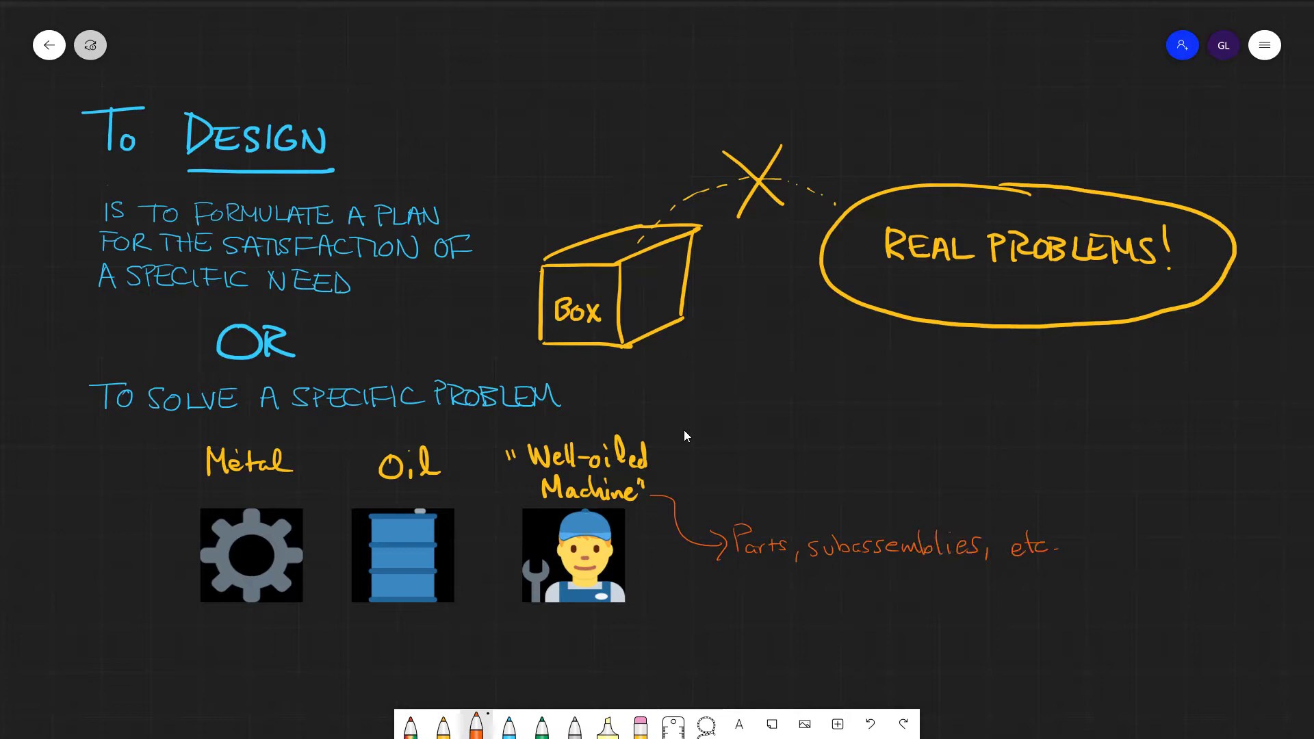
pyautogui.click(574, 724)
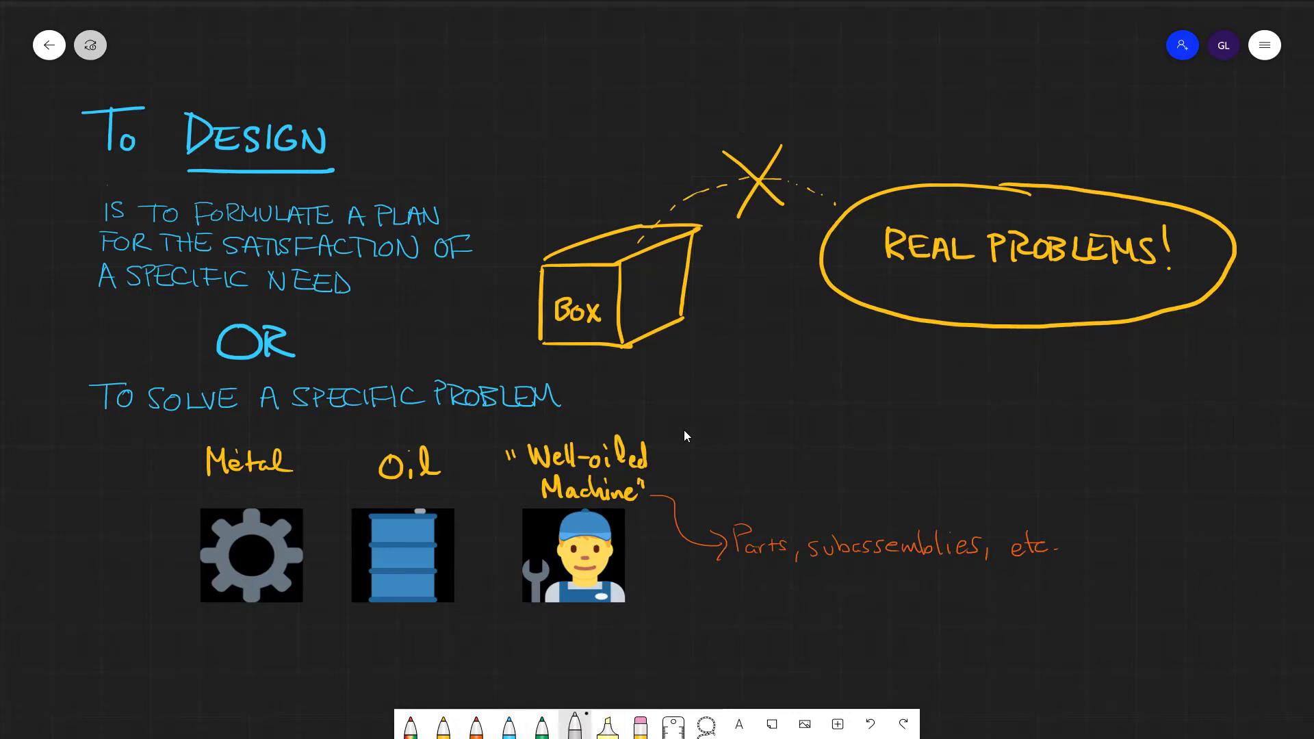
pyautogui.write('Fluid Flow')
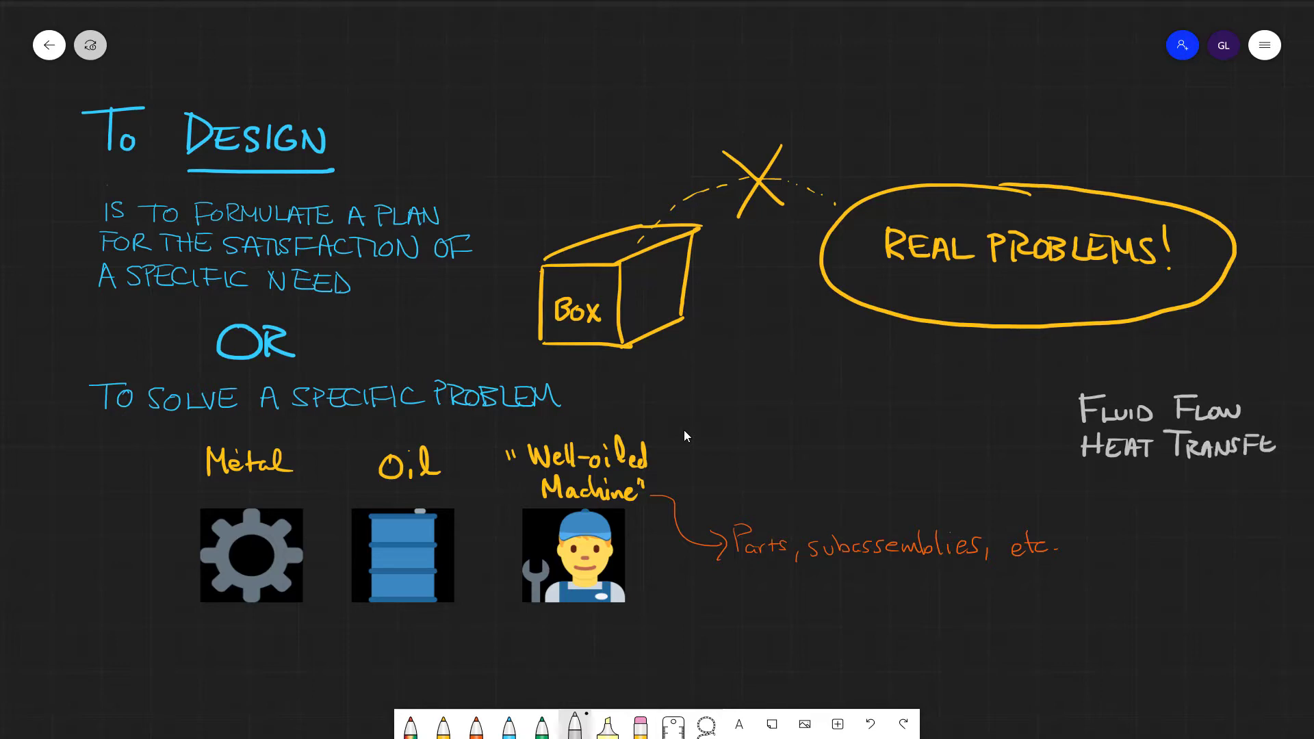
pyautogui.write('Friction')
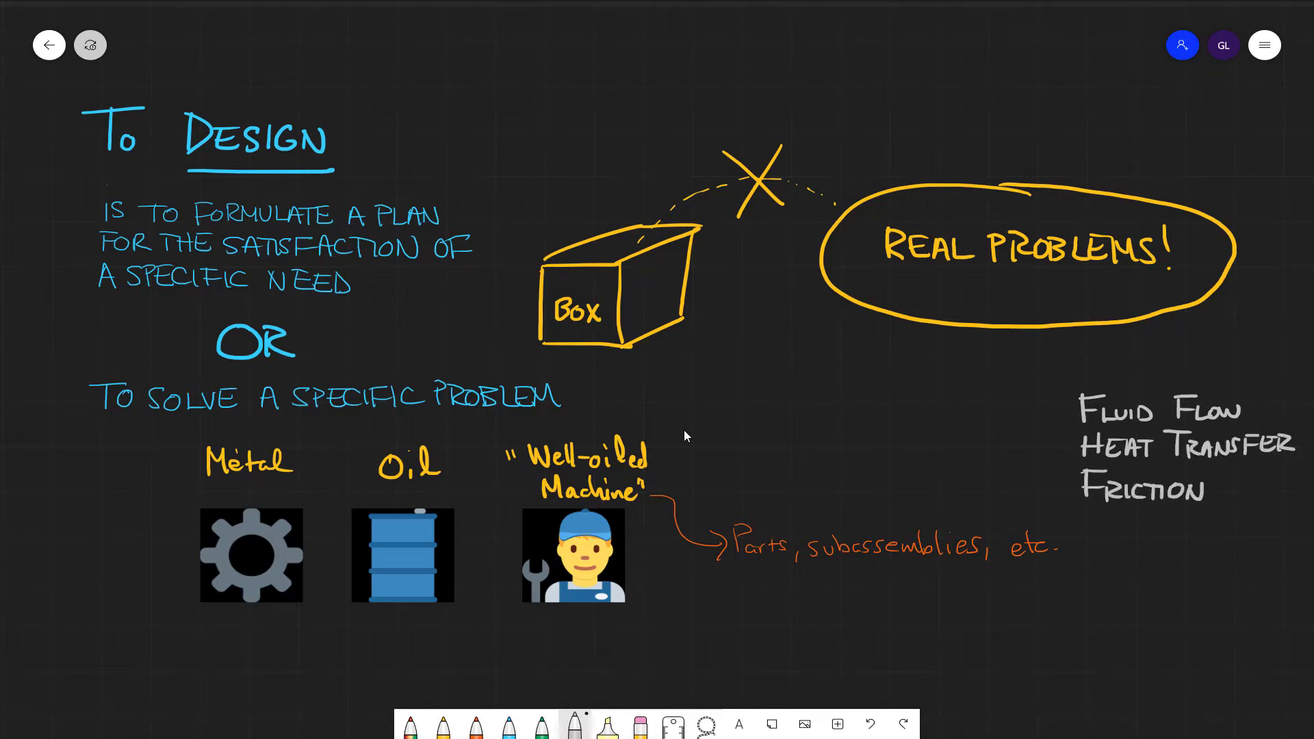
pyautogui.write('Energy Transport')
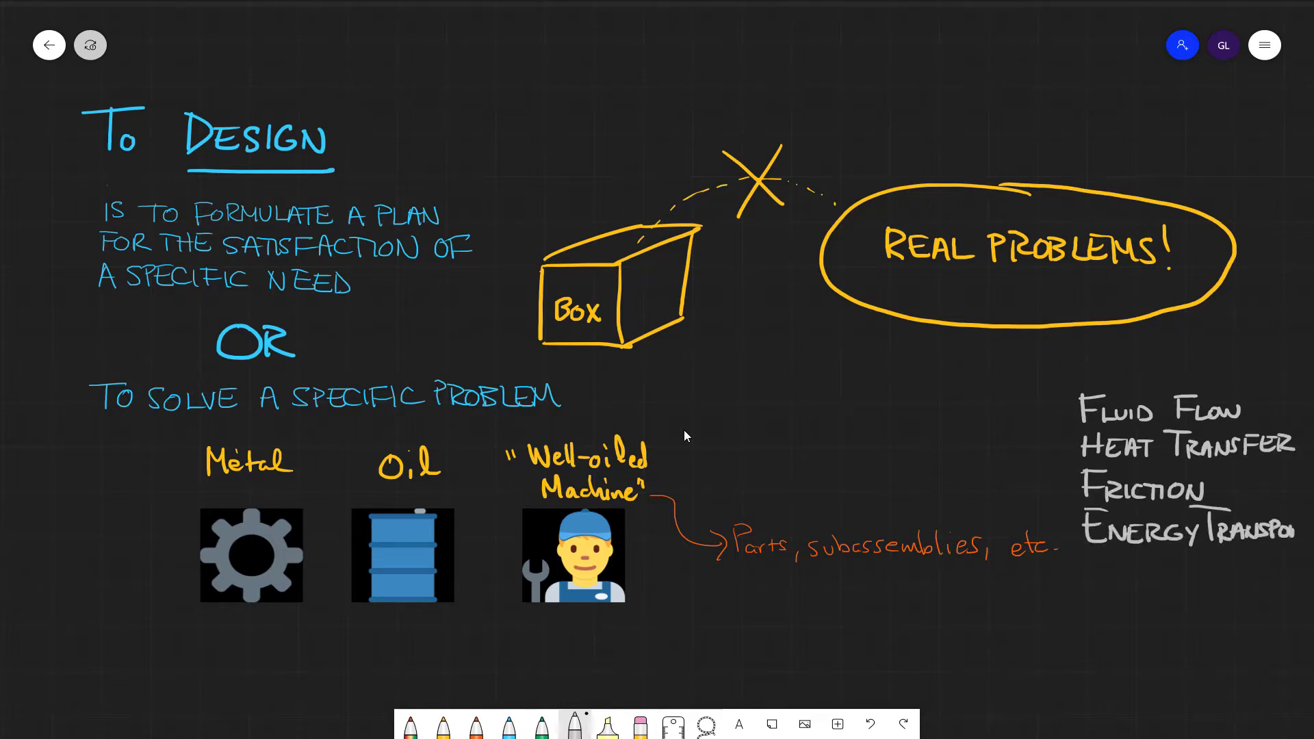
pyautogui.write('MATERIAL')
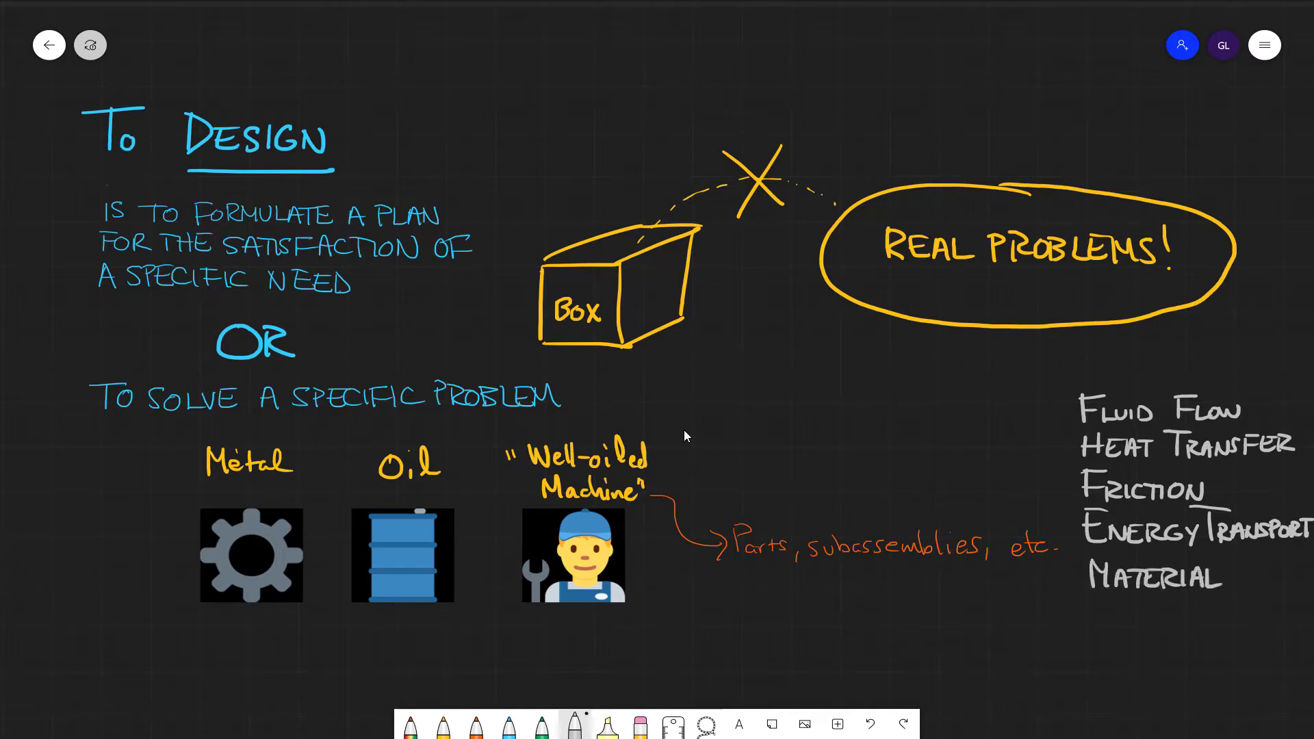
pyautogui.write('Selection')
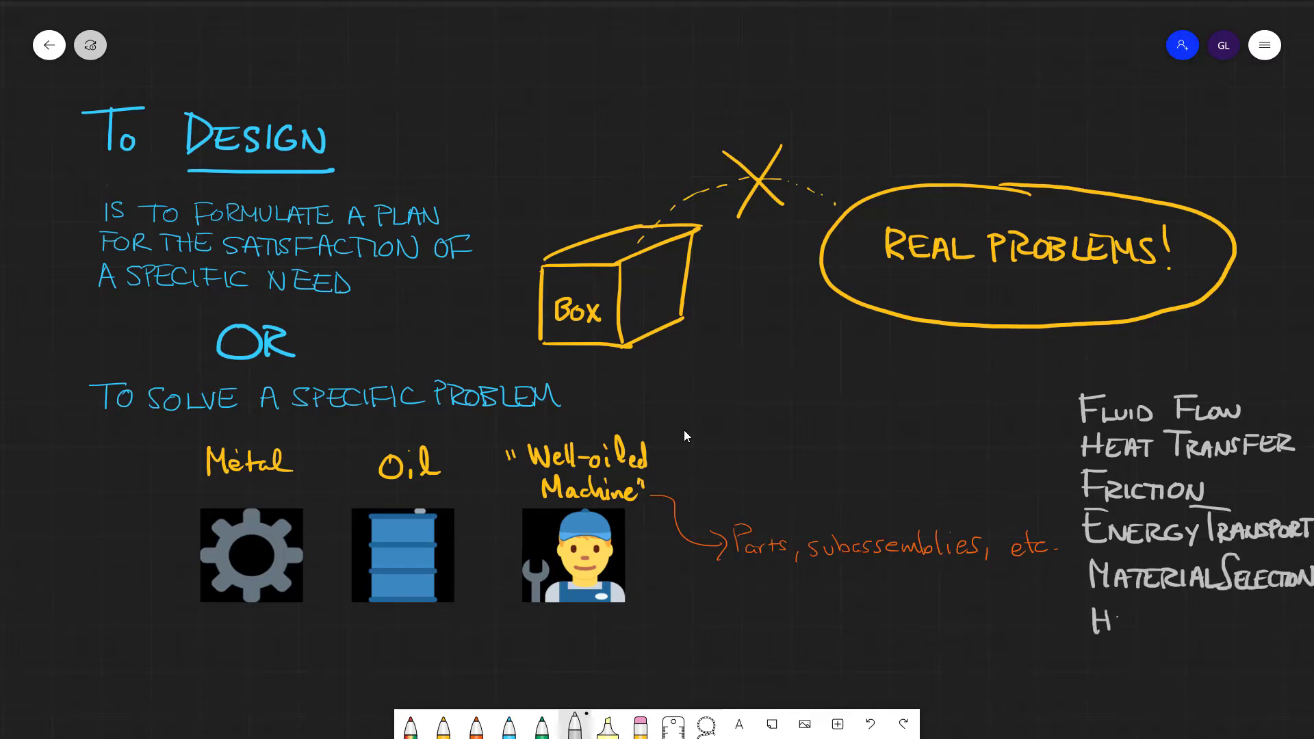
pyautogui.write('HEAT TREATMENT')
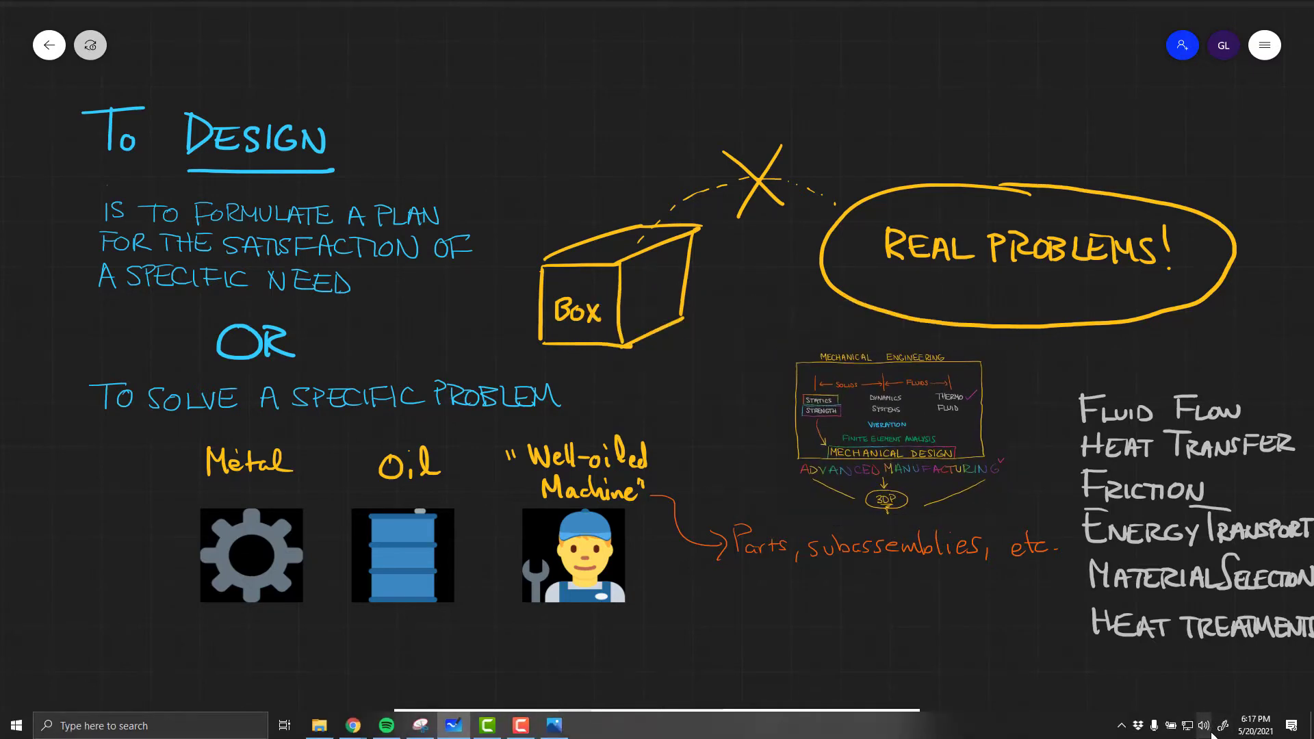
pyautogui.moveTo(1173, 693)
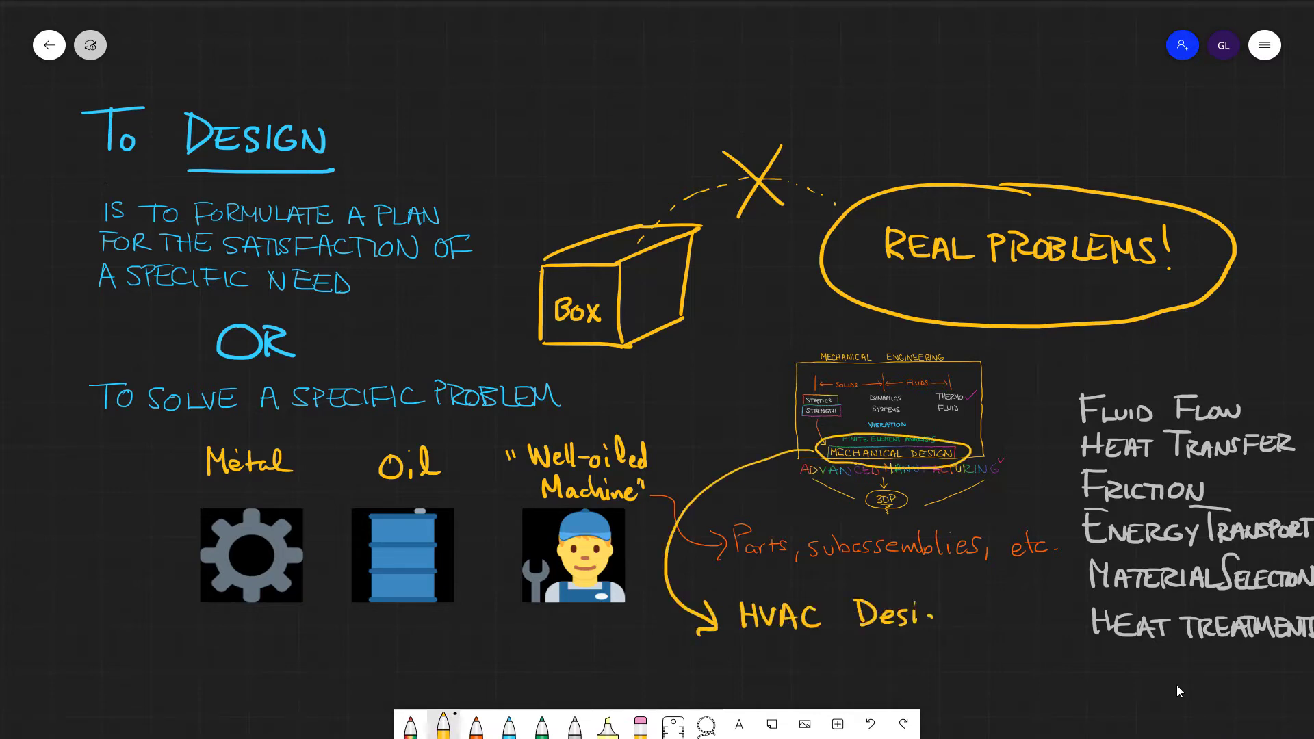
# - Write design fields through 'Turbomachinery Design', then DESIGN, REQUIREMENTS, SPECIFICATIONS below
pyautogui.write('gn')
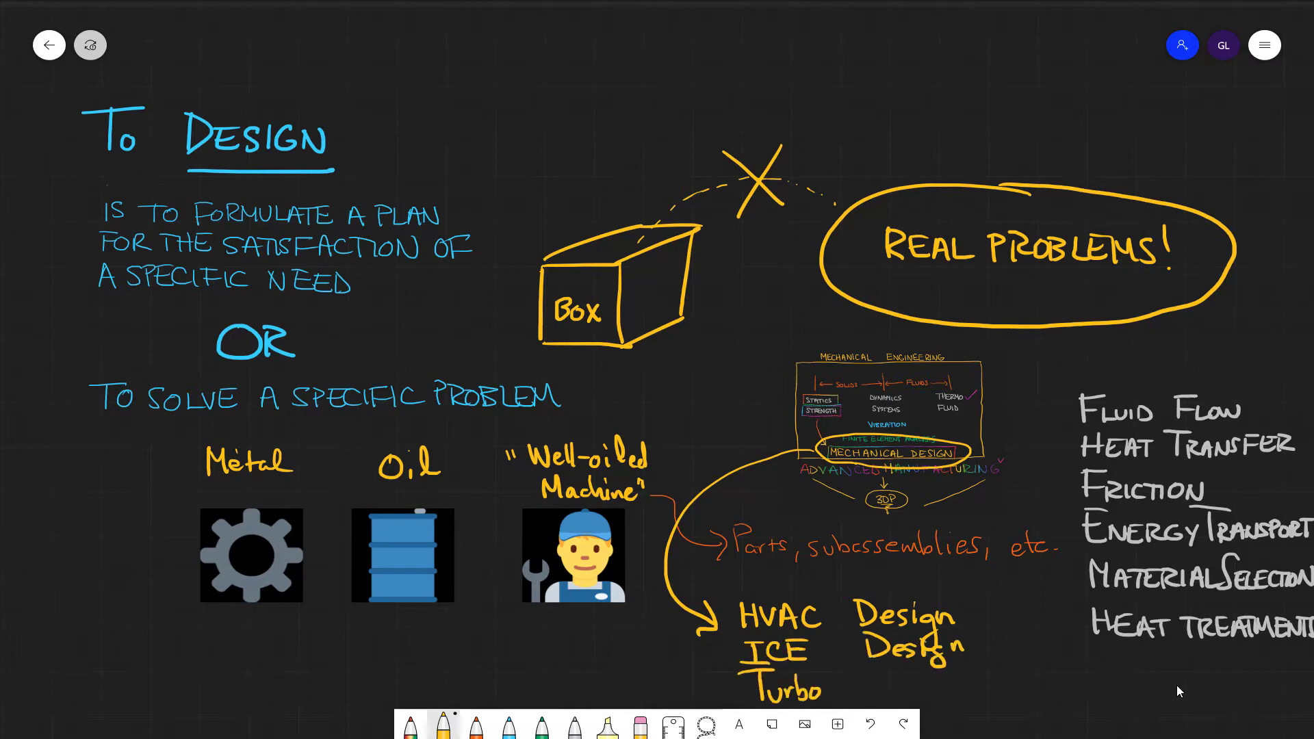
pyautogui.write('machinery Design')
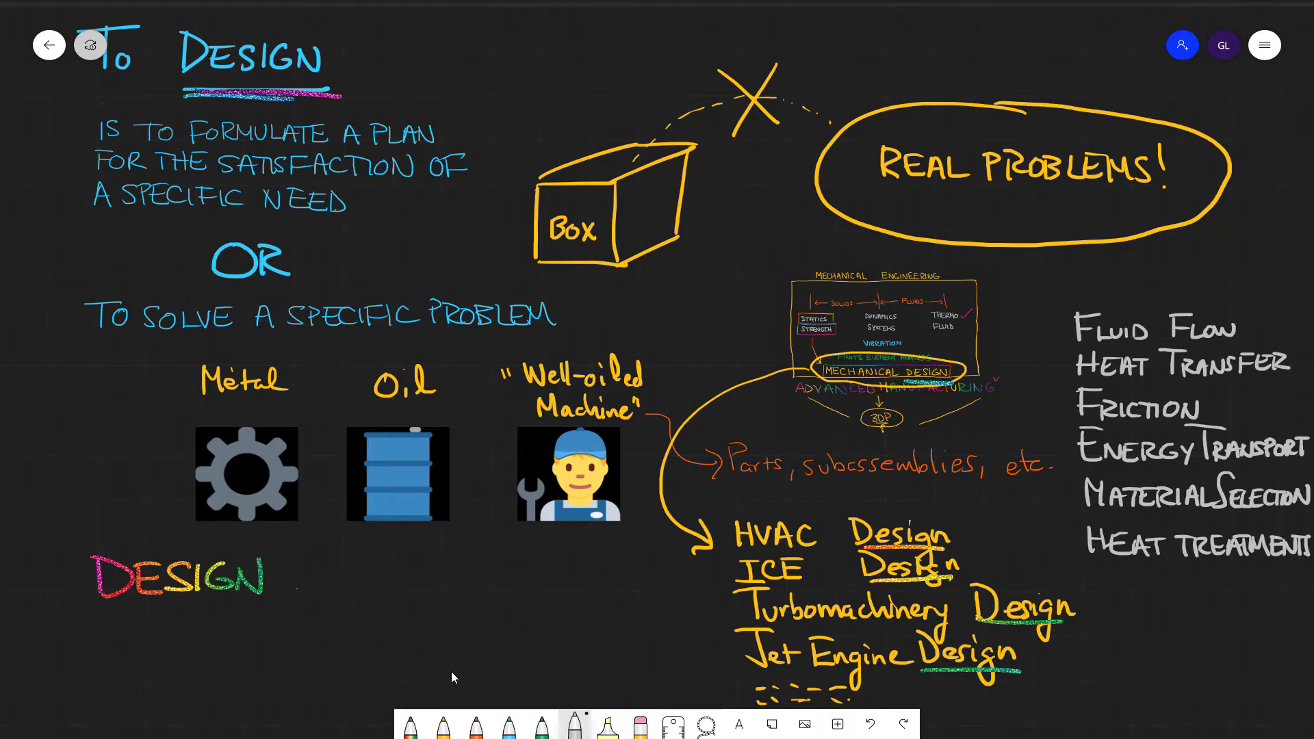
pyautogui.write('REQUIREN')
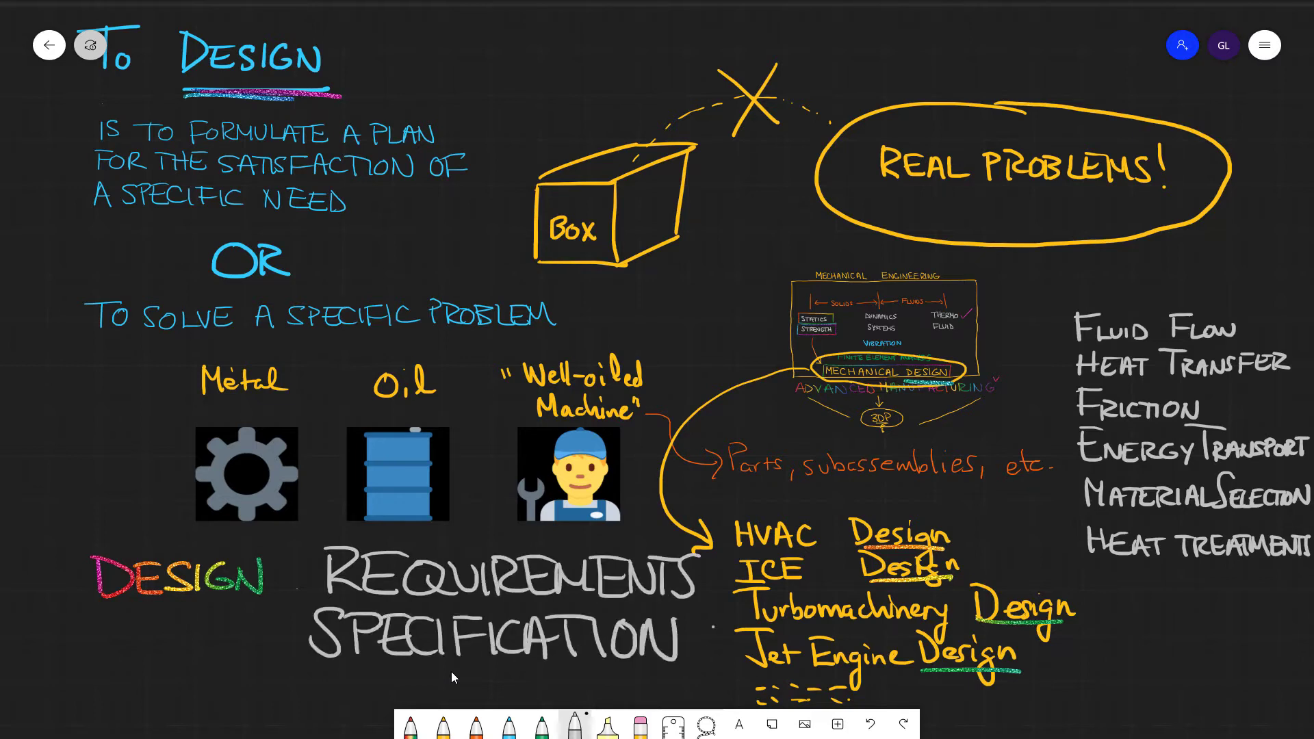
pyautogui.write('S')
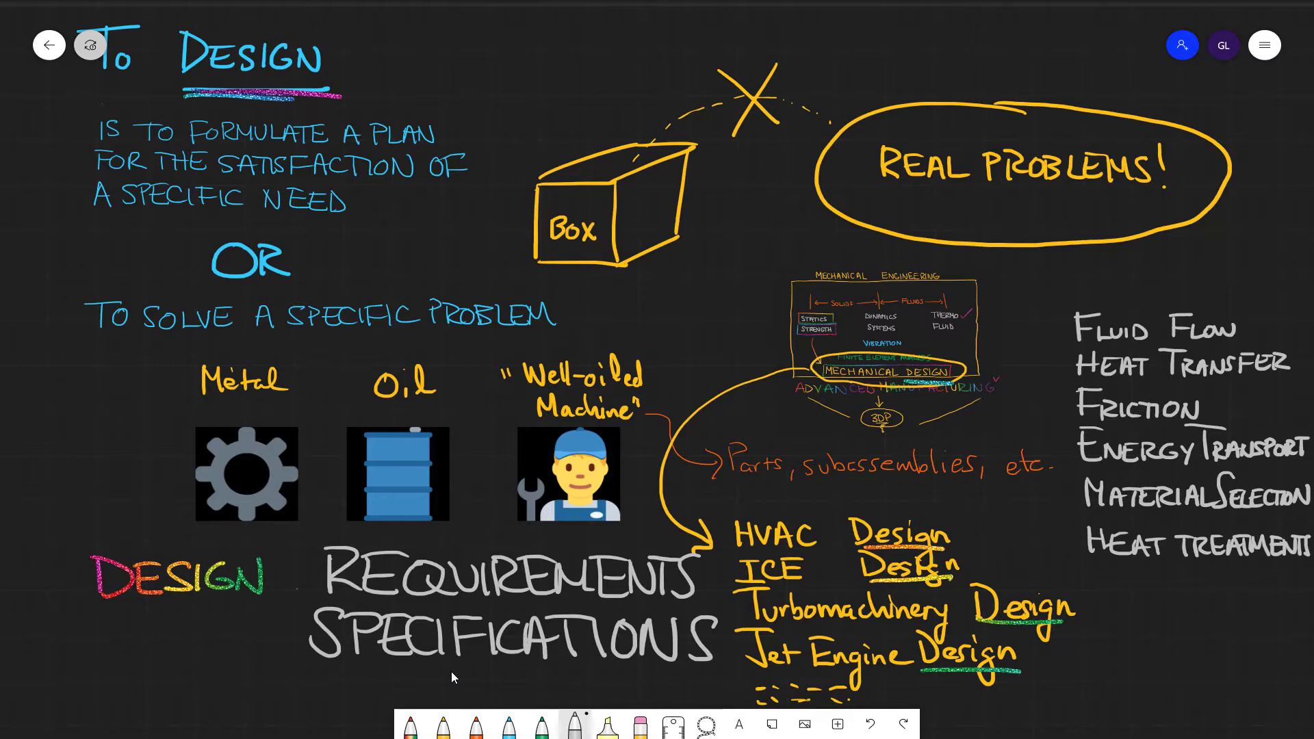
# - Scroll down the board and move the chart picture into place
pyautogui.scroll(-3)
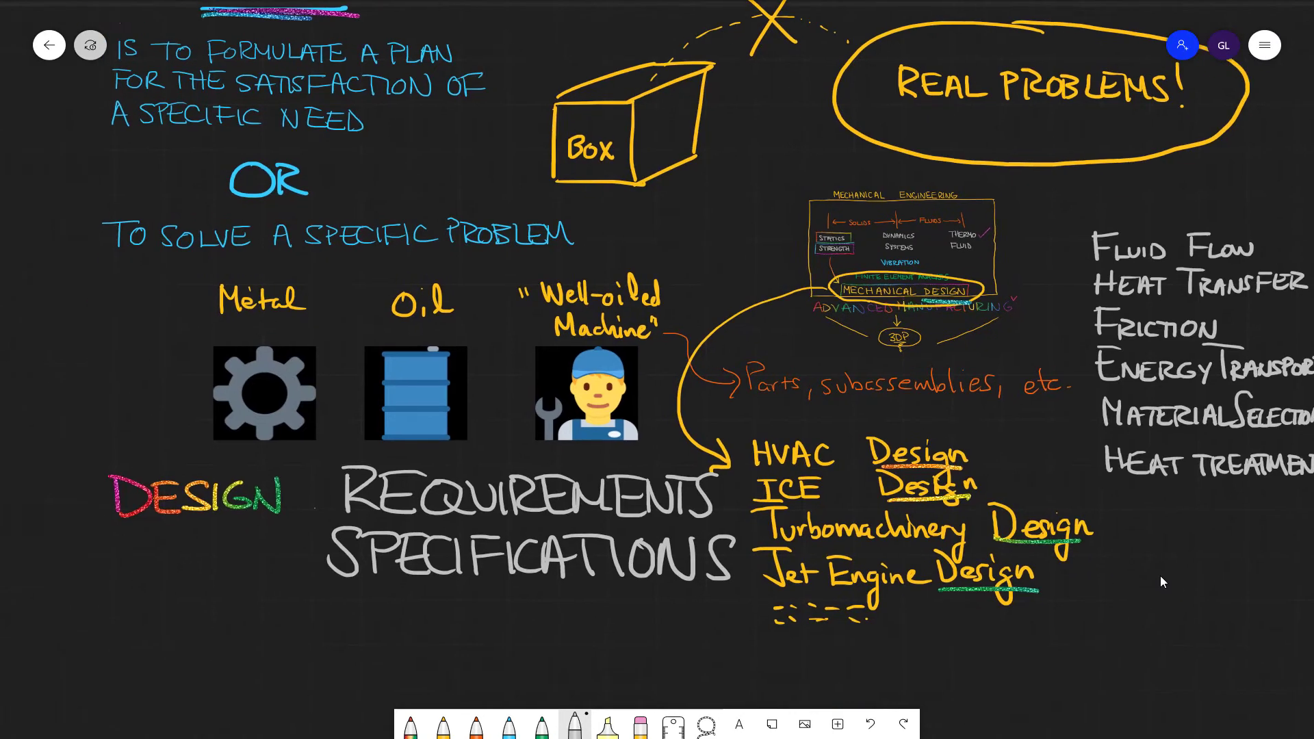
pyautogui.scroll(-3)
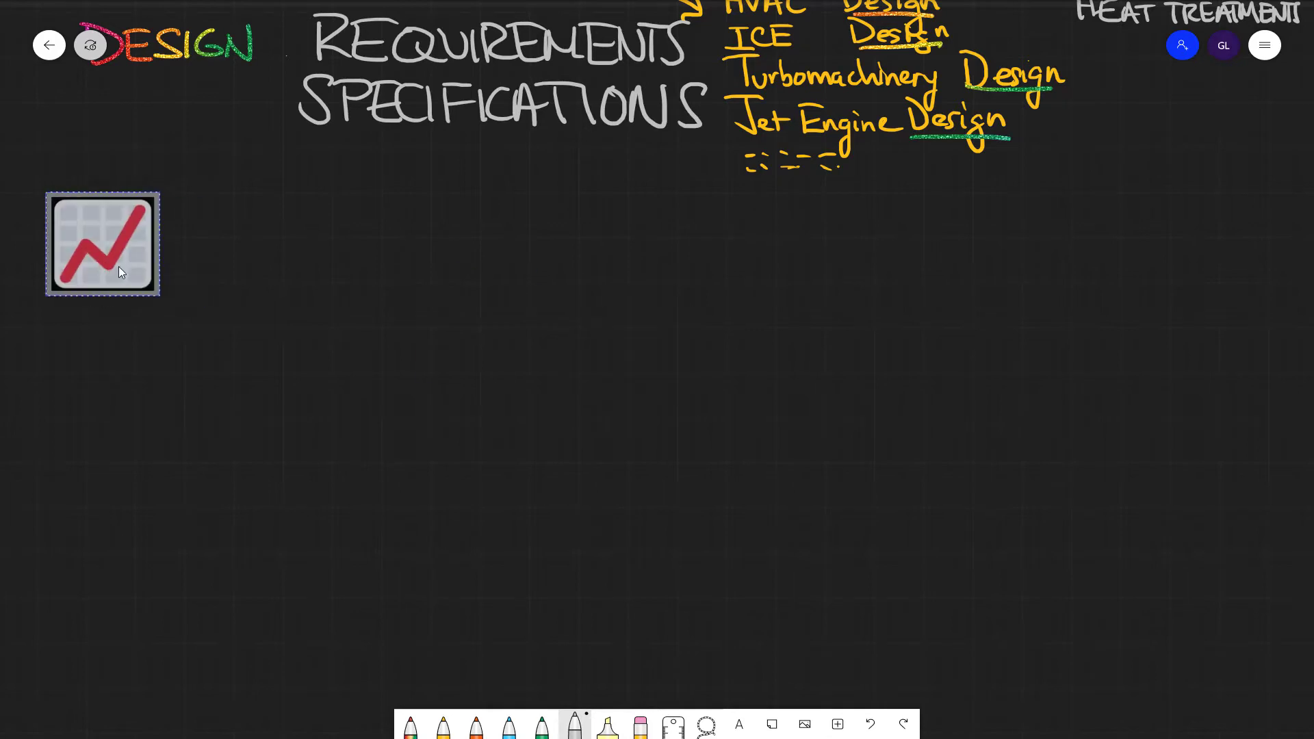
pyautogui.moveTo(102, 243); pyautogui.dragTo(136, 266)
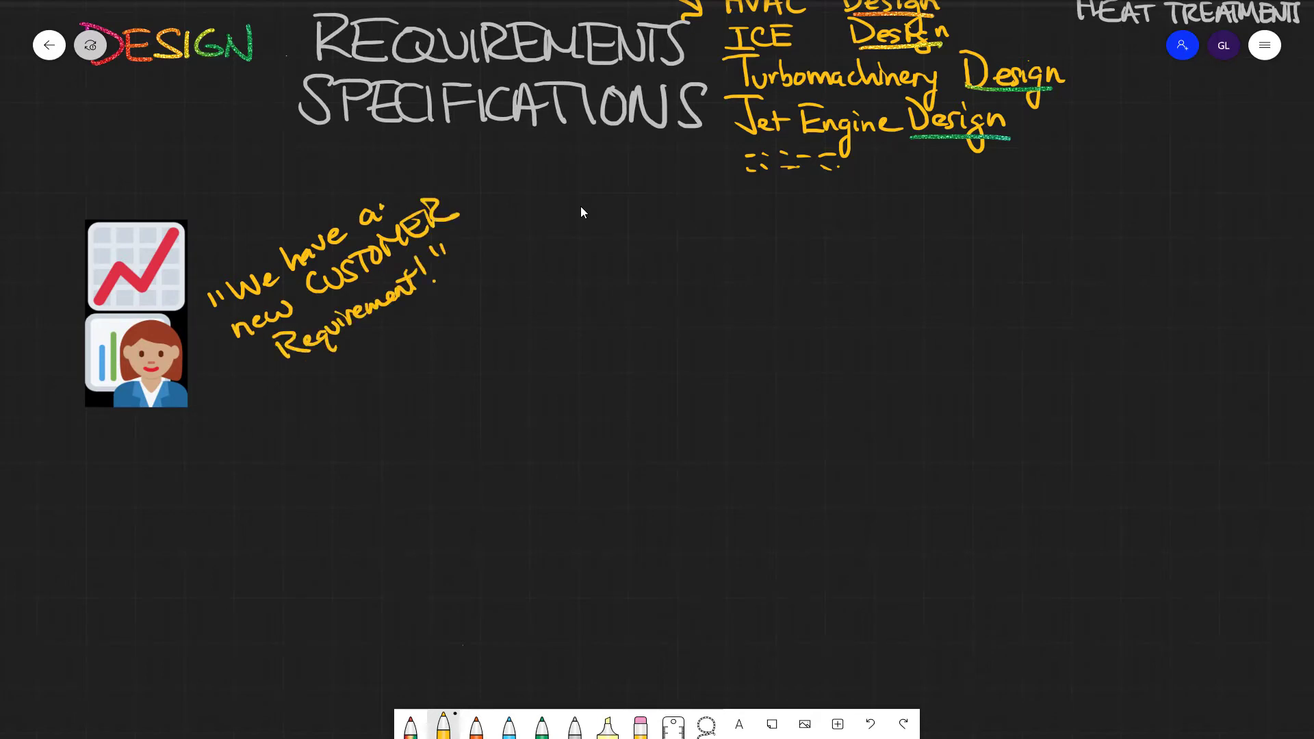
# - Add a double arrow after the customer quote, 'that to a DESIGN' requirement, and (MARKETING)
pyautogui.moveTo(473, 289); pyautogui.dragTo(533, 302)
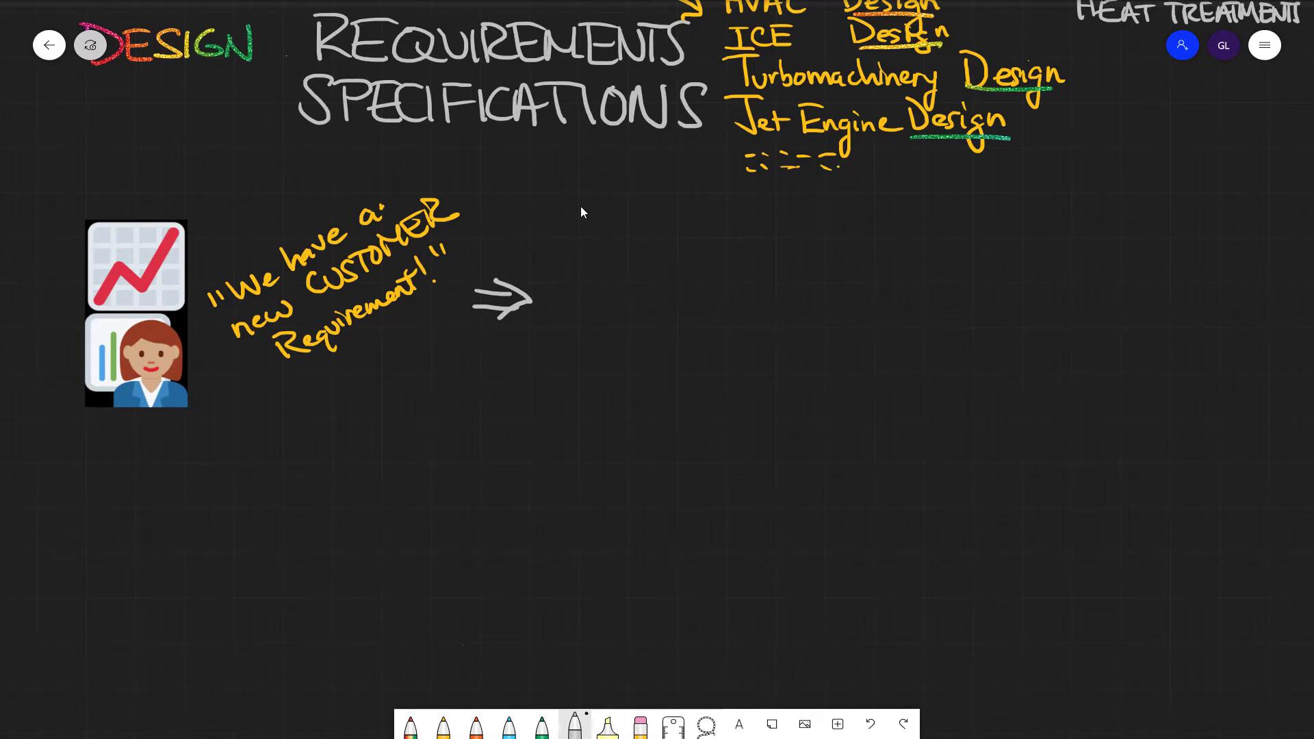
pyautogui.moveTo(639, 295)
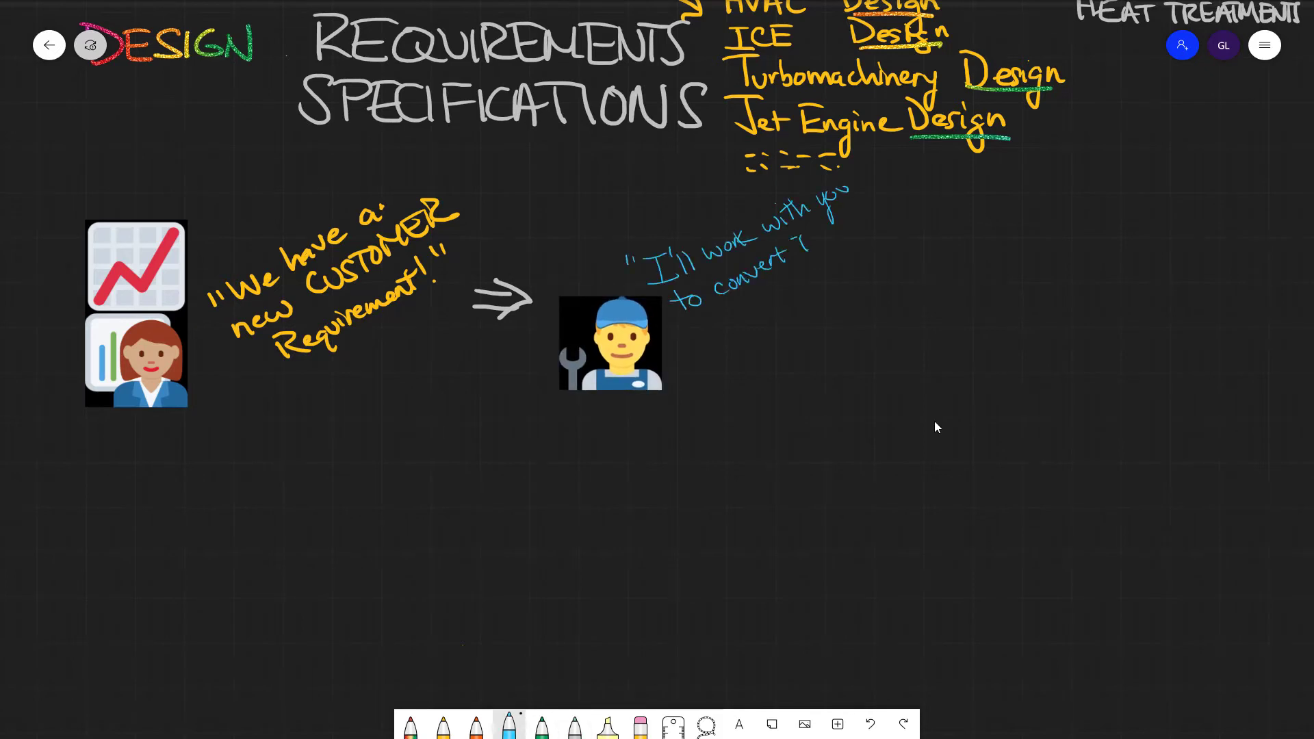
pyautogui.write('That to a DESIGN requirement!"')
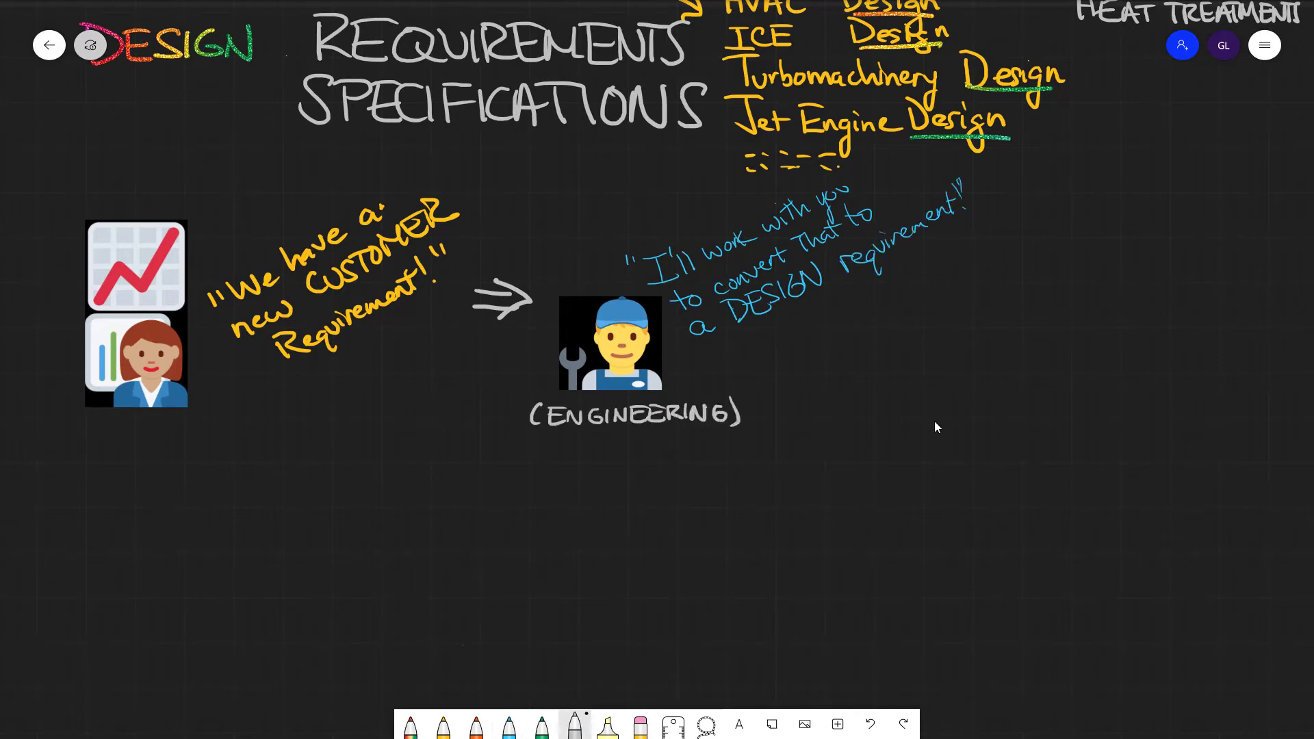
pyautogui.write('(MARKETING)')
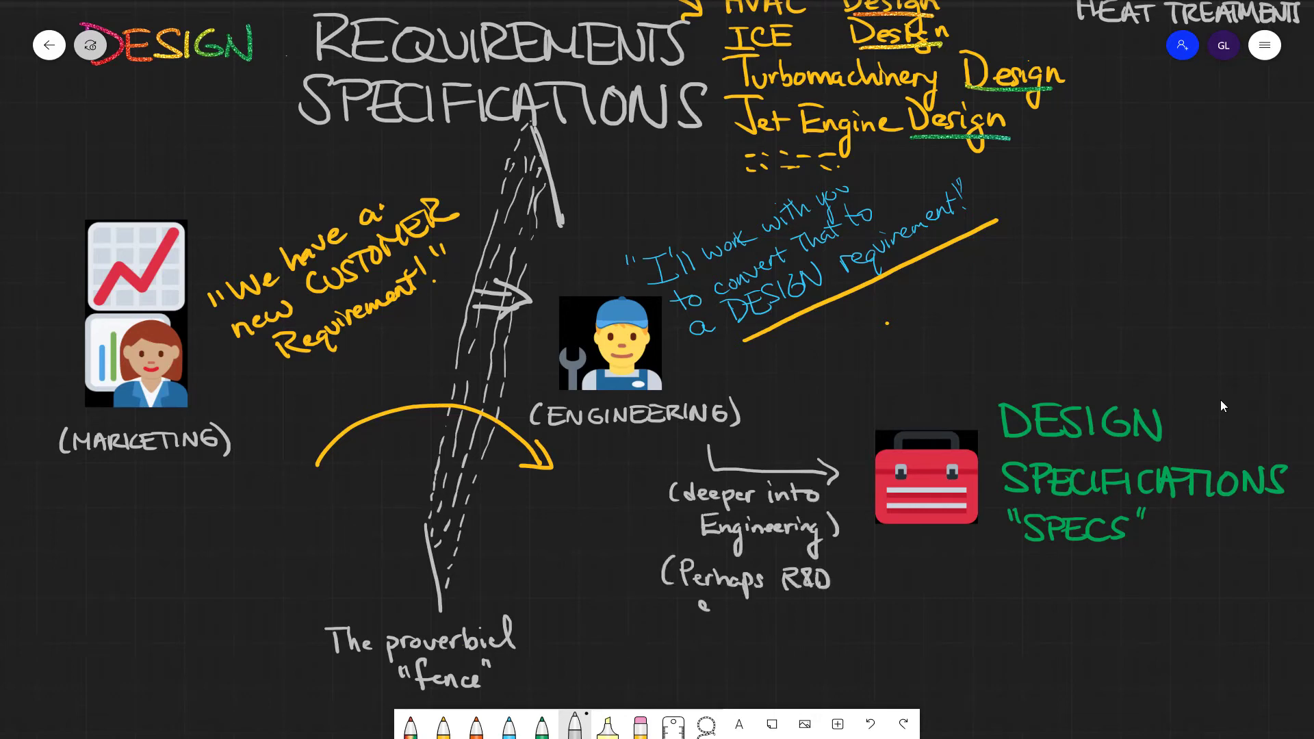
pyautogui.scroll(-3)
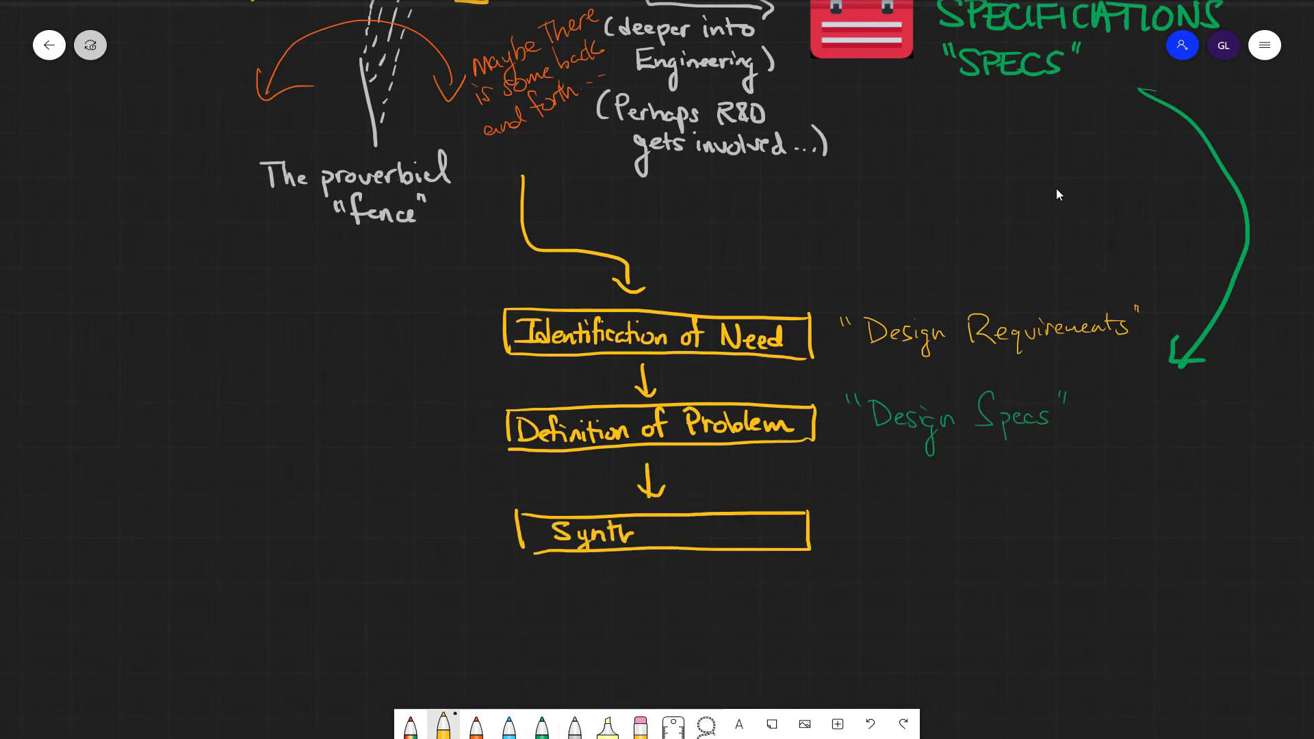
# - Finish the Synthesis label and gloss it 'The design CONCEPT', conceptualized in the designer's mind
pyautogui.write('esis')
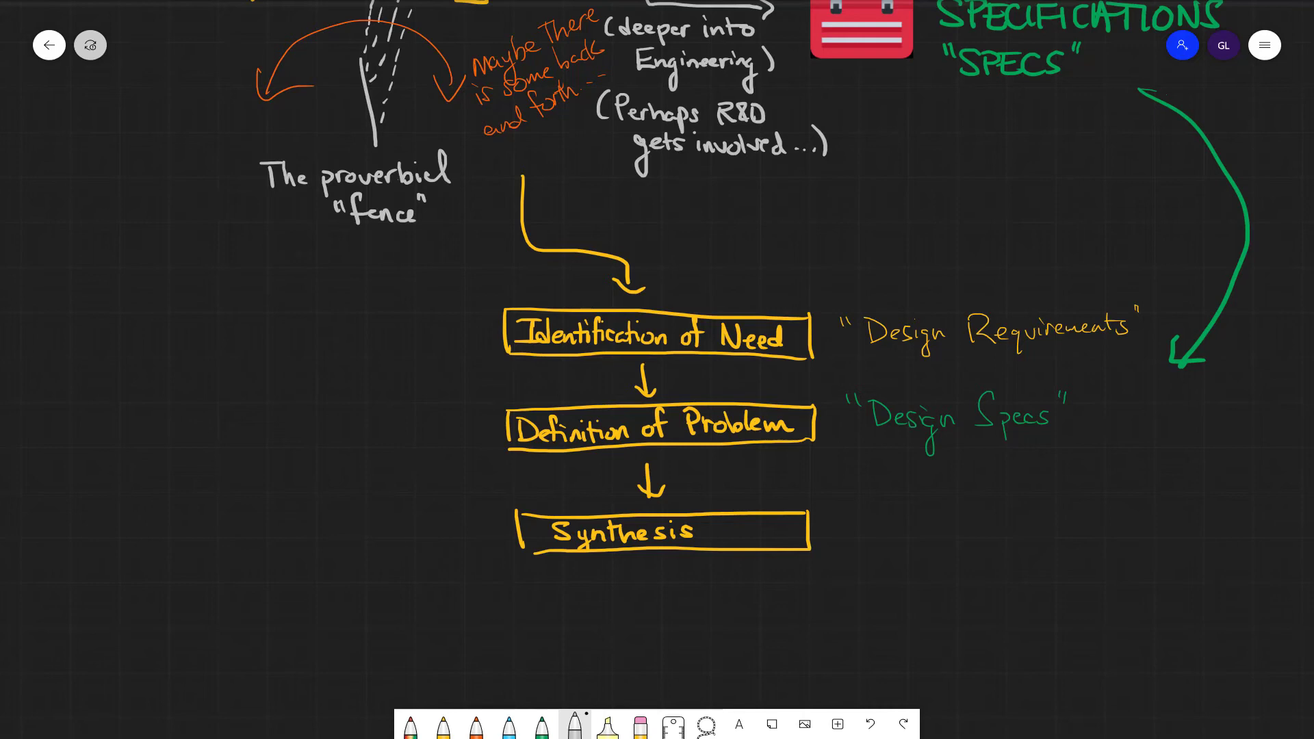
pyautogui.click(402, 522)
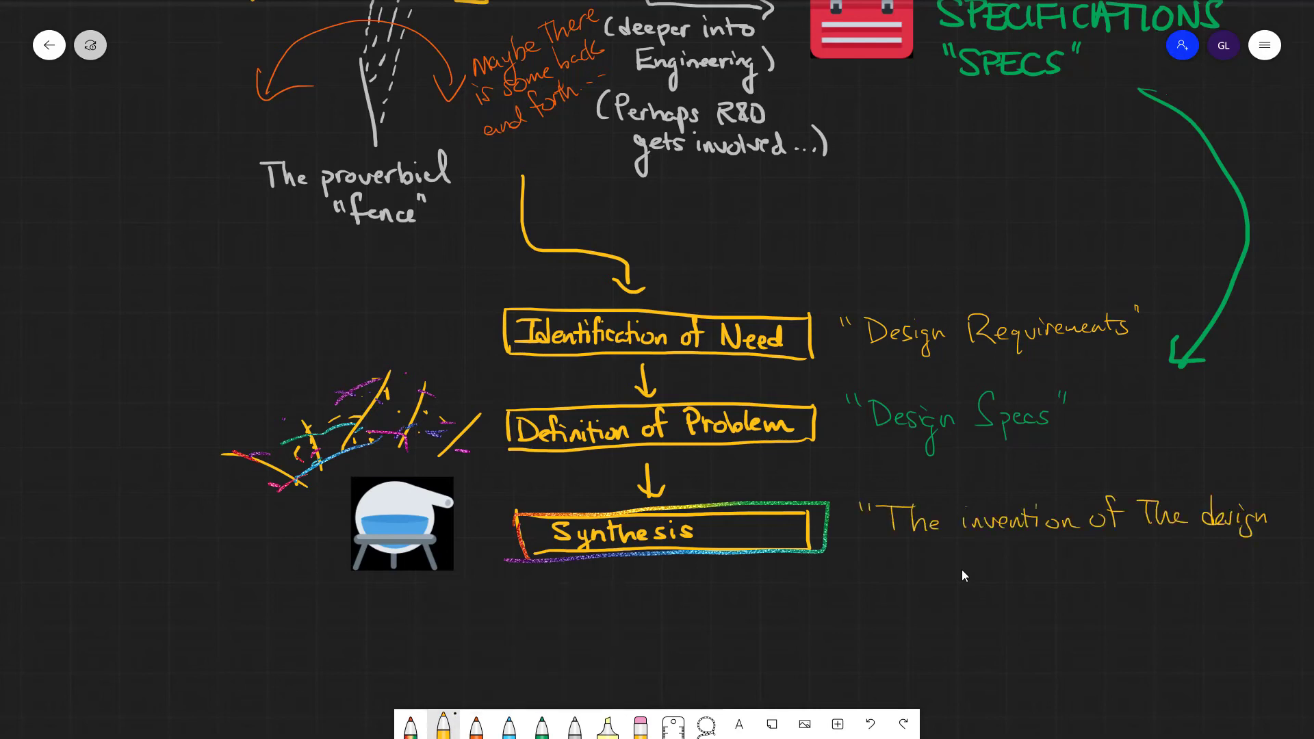
pyautogui.write('"The design CONCEPT"')
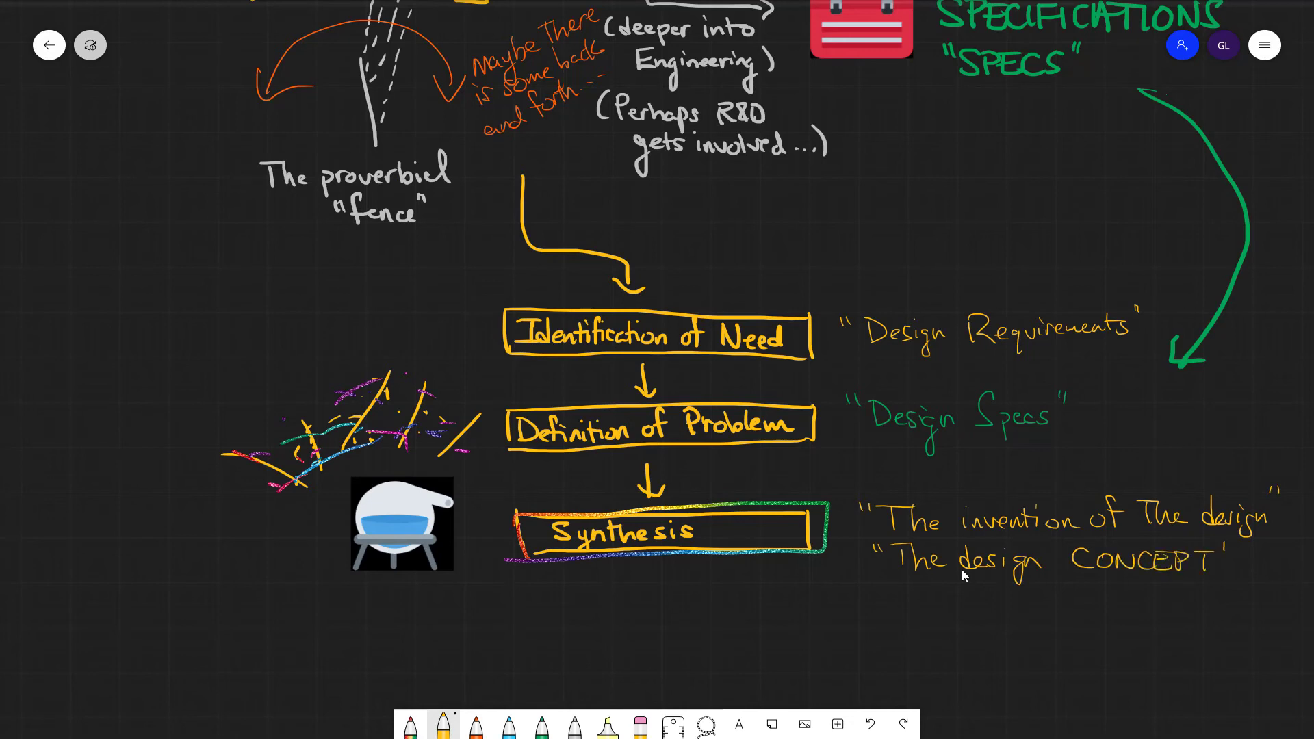
pyautogui.write('It Has b')
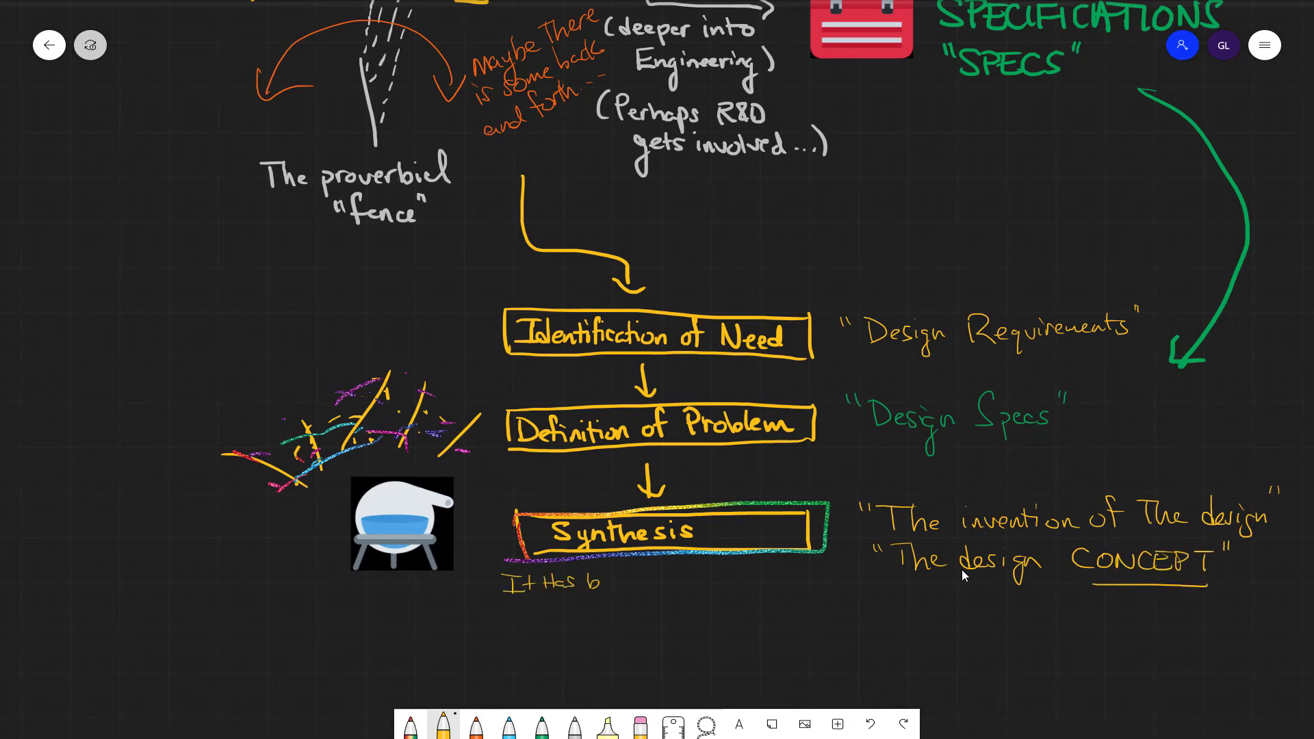
pyautogui.write("been conceptualized in The designer's mind")
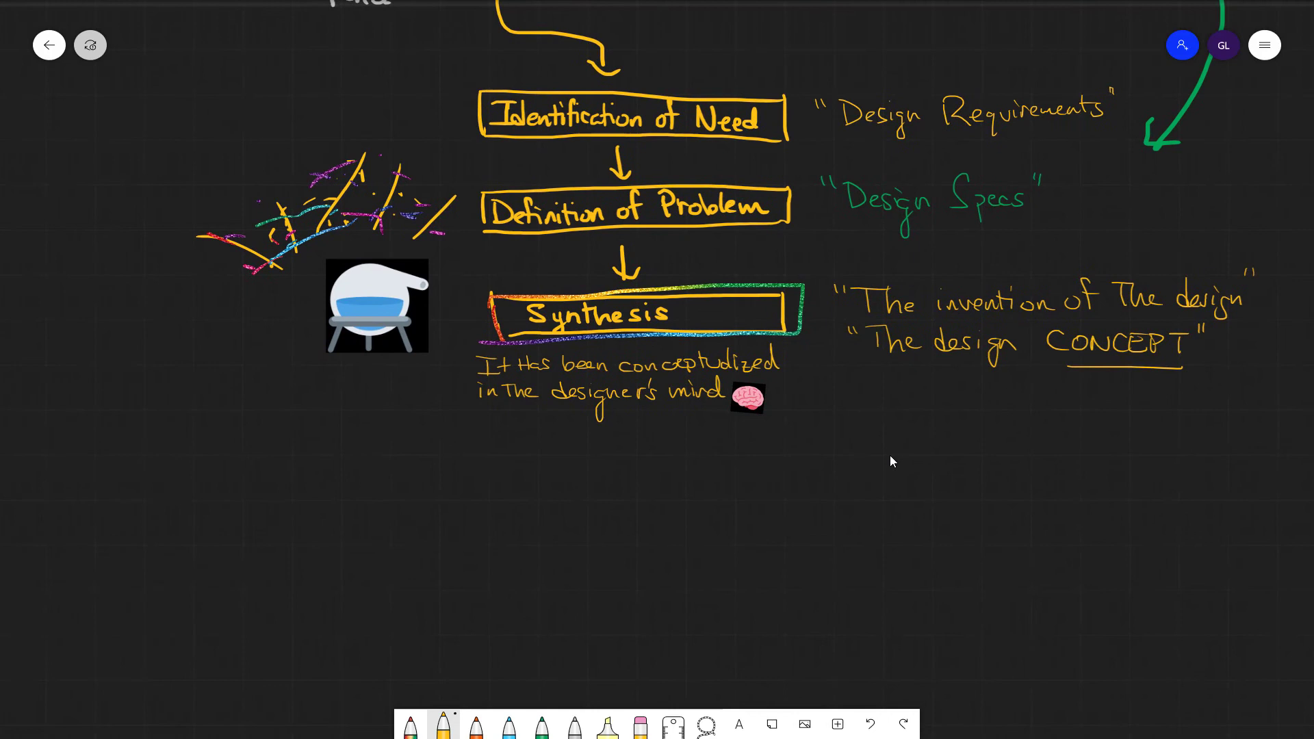
# - Draw arrows down from Synthesis and EVALUATION and add the PRESENTATION! box
pyautogui.moveTo(620, 418); pyautogui.dragTo(620, 465)
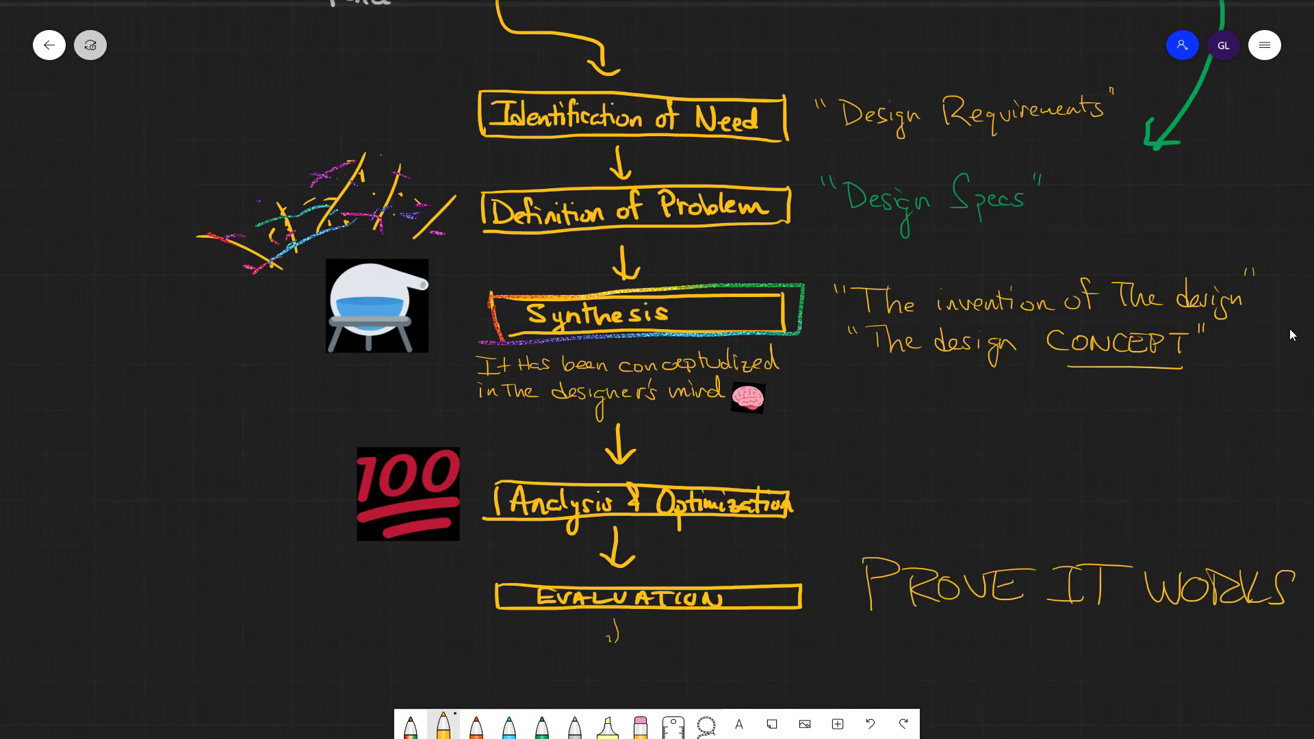
pyautogui.moveTo(624, 616); pyautogui.dragTo(627, 649)
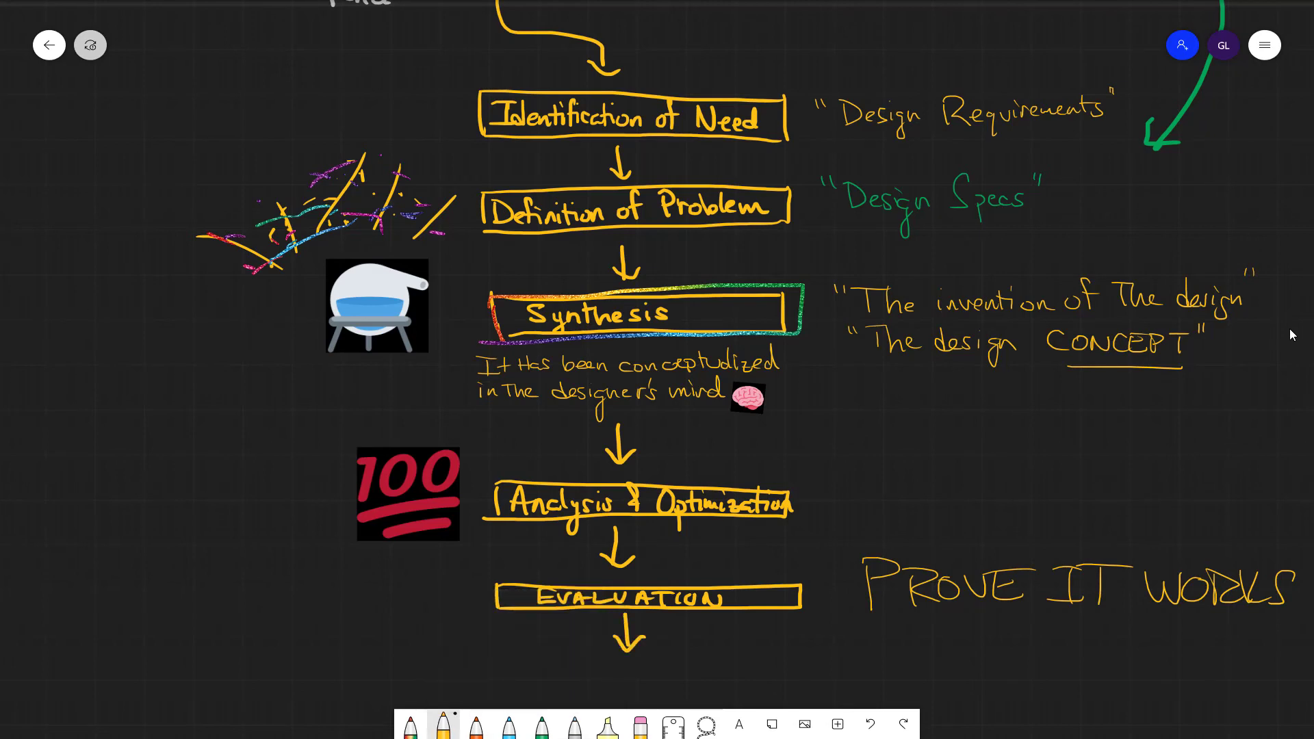
pyautogui.moveTo(503, 679); pyautogui.dragTo(800, 670)
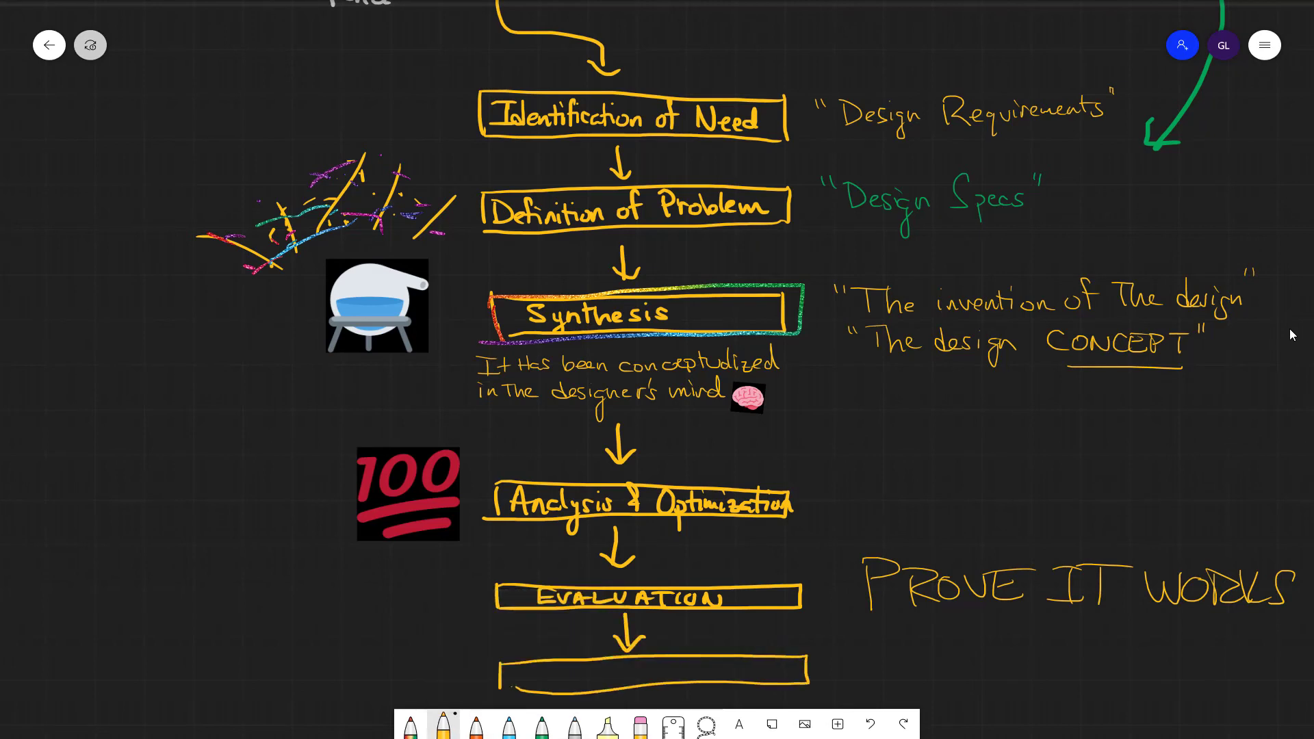
pyautogui.write('PRESENTATION!!')
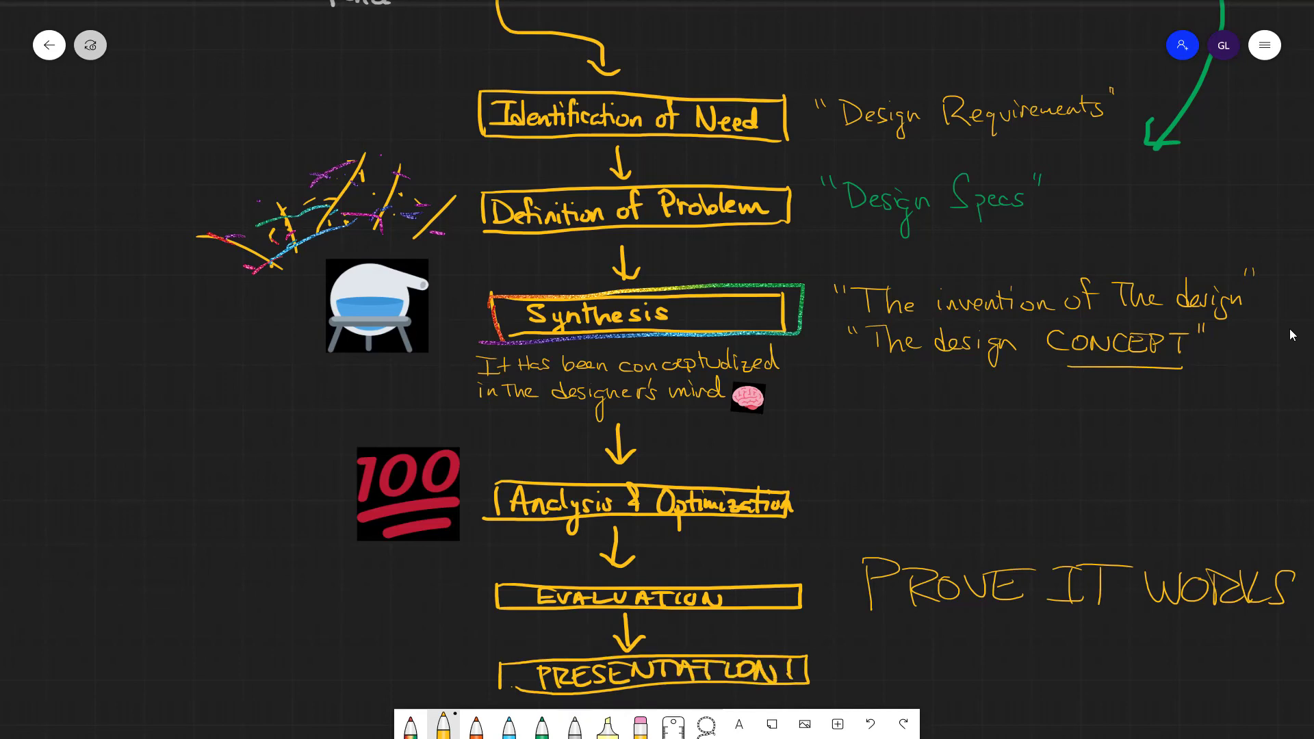
pyautogui.click(574, 724)
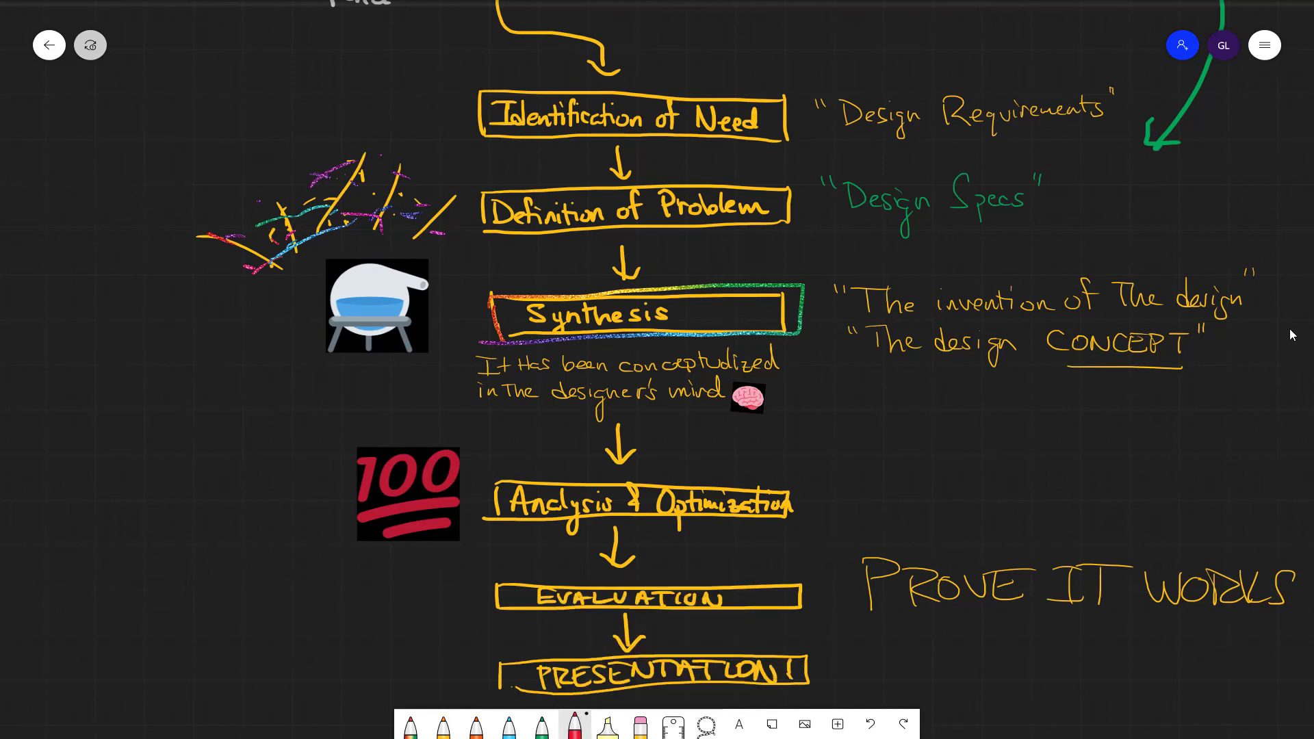
# - Draw red feedback loops from Definition of Problem, Synthesis and Analysis back to earlier stages
pyautogui.moveTo(470, 113); pyautogui.dragTo(470, 197)
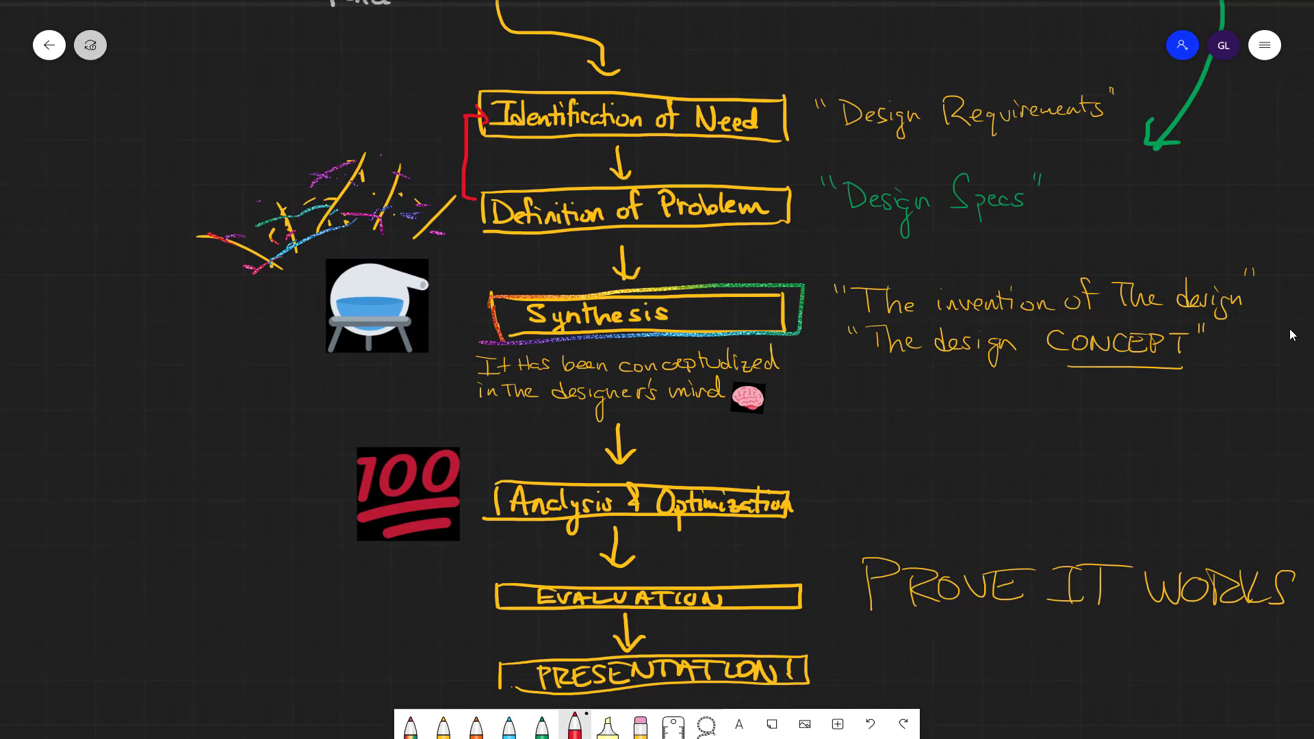
pyautogui.moveTo(787, 302); pyautogui.dragTo(775, 201)
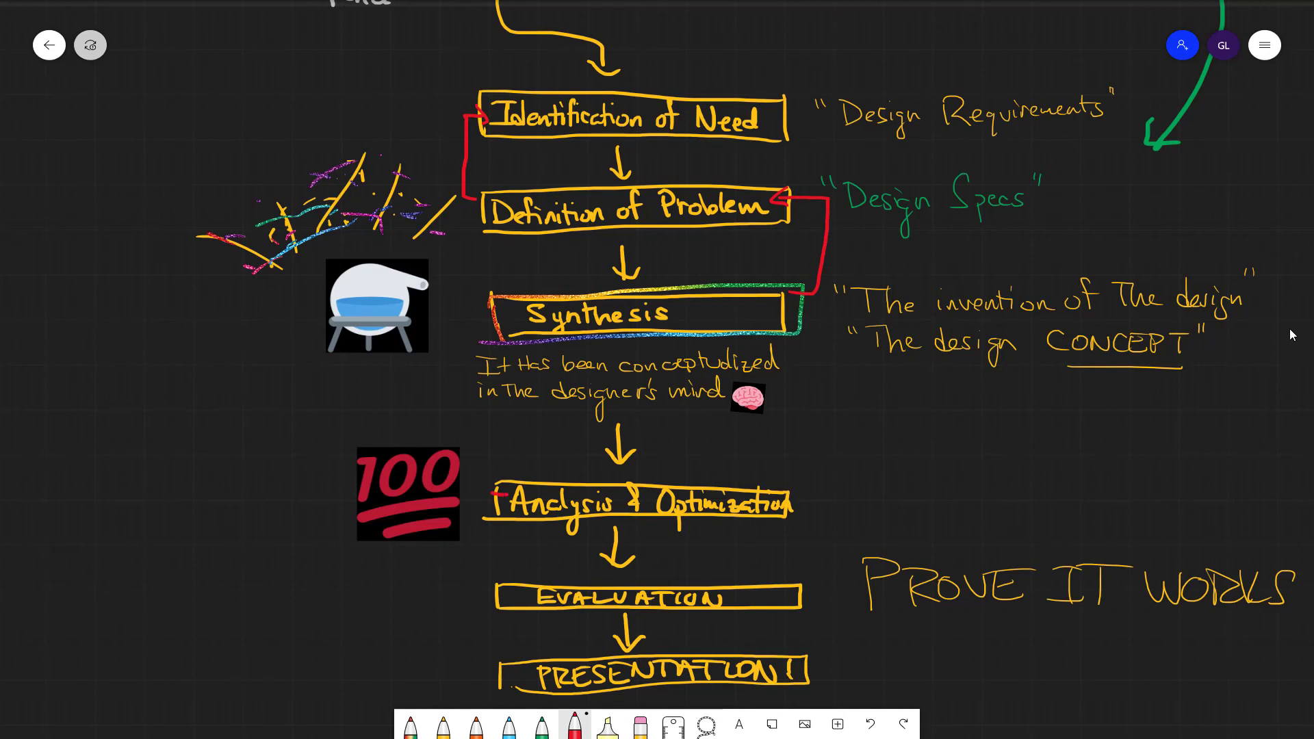
pyautogui.moveTo(478, 318); pyautogui.dragTo(805, 595)
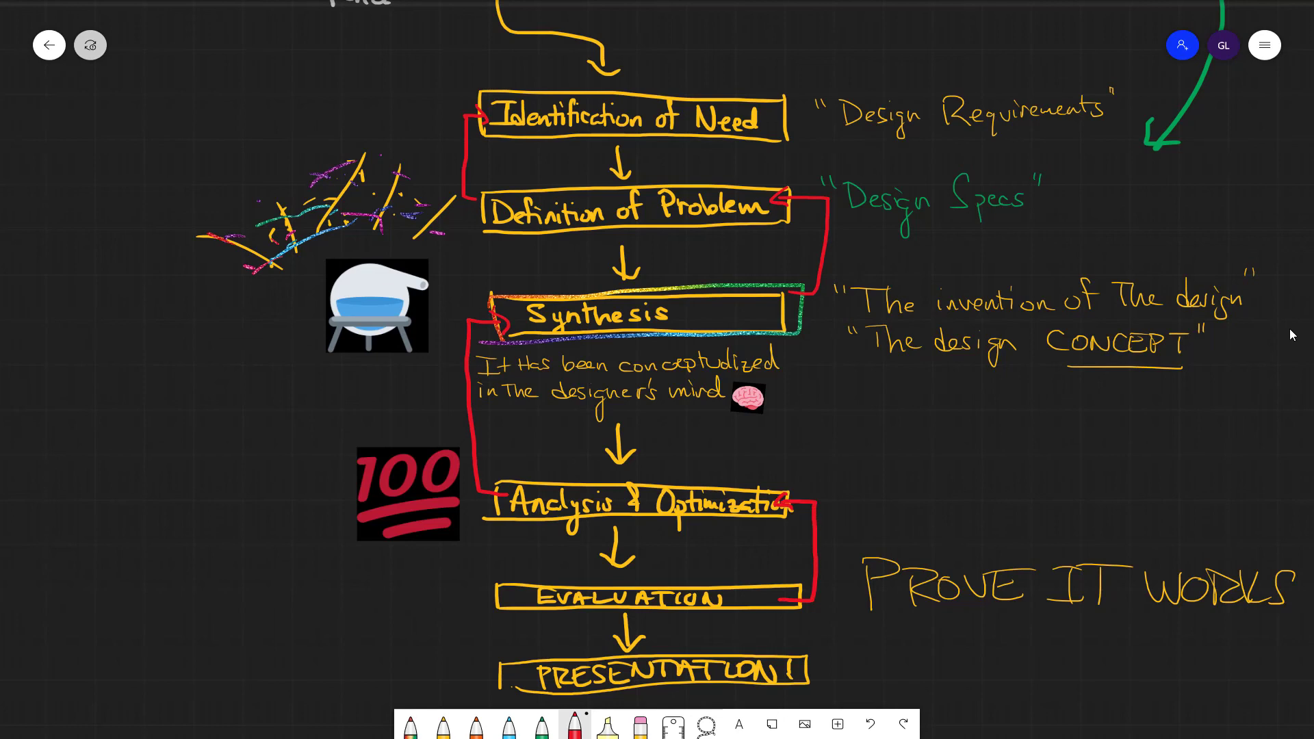
# - Change ink colour and loop EVALUATION back to Identification of Need in orange
pyautogui.click(541, 724)
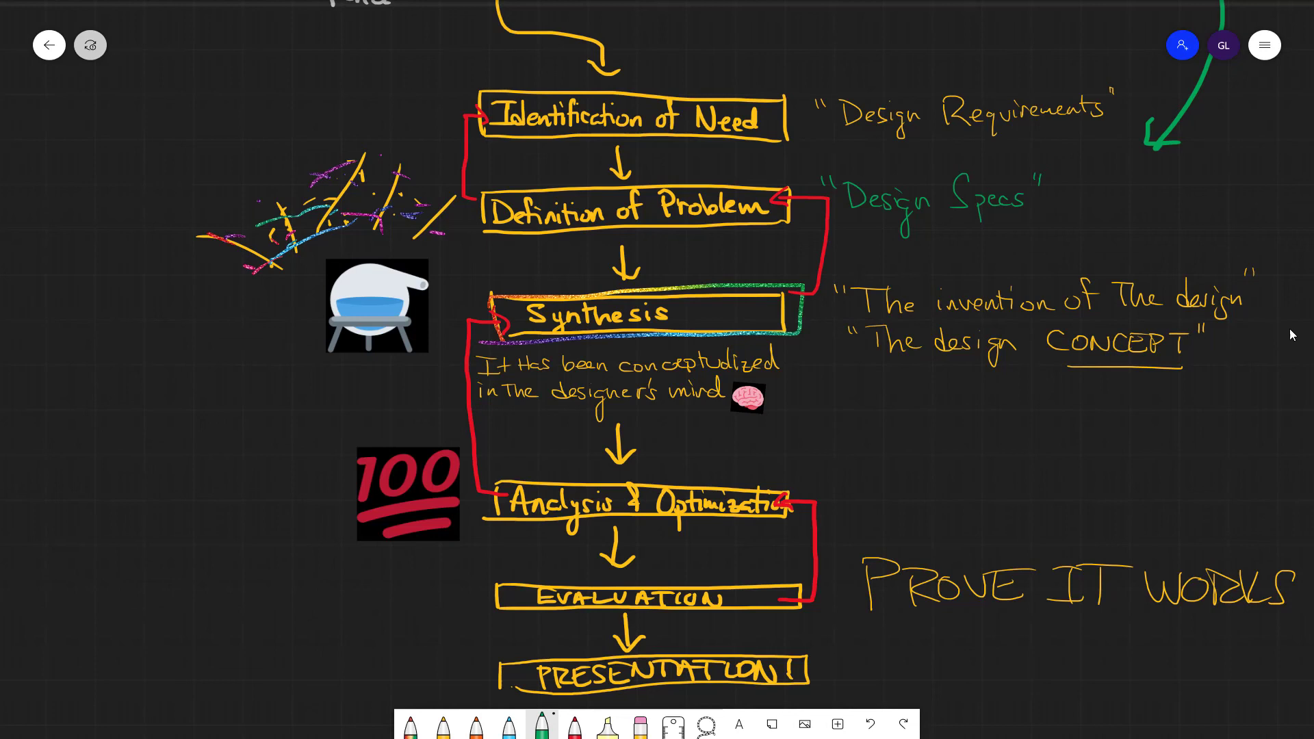
pyautogui.click(441, 724)
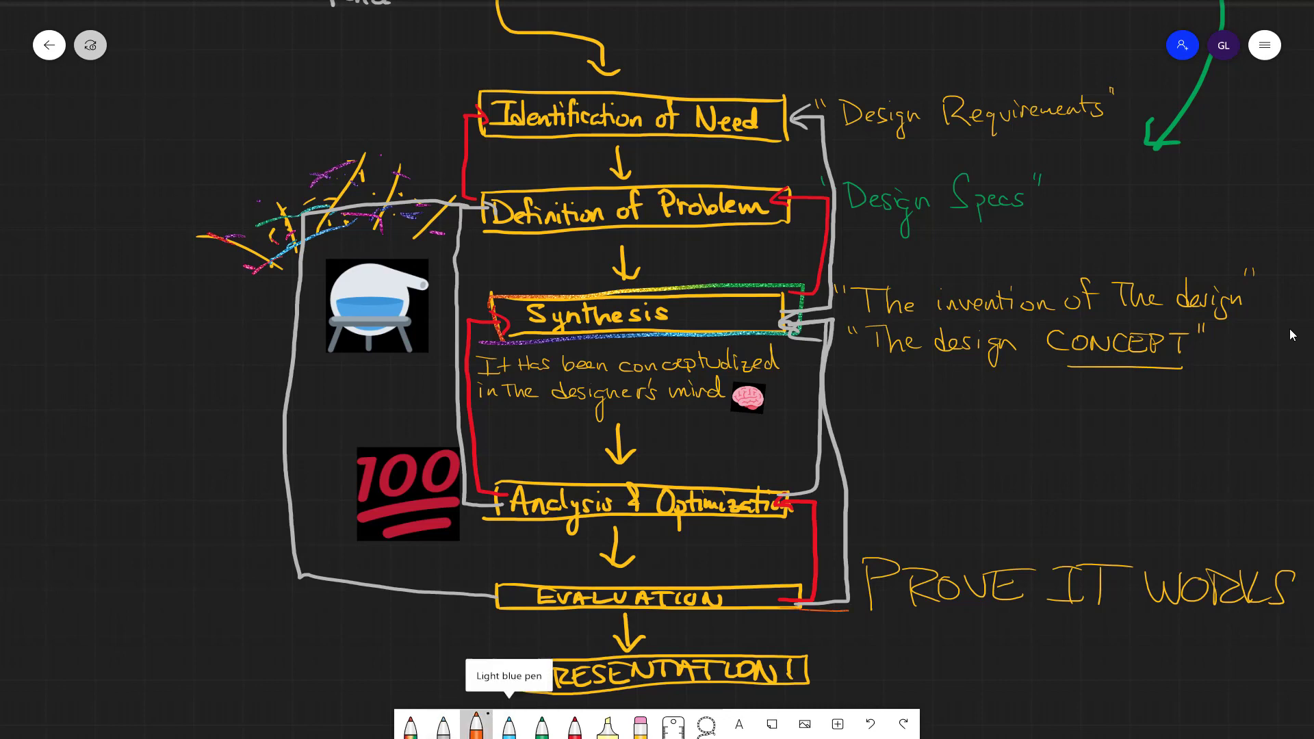
pyautogui.moveTo(848, 126); pyautogui.dragTo(848, 595)
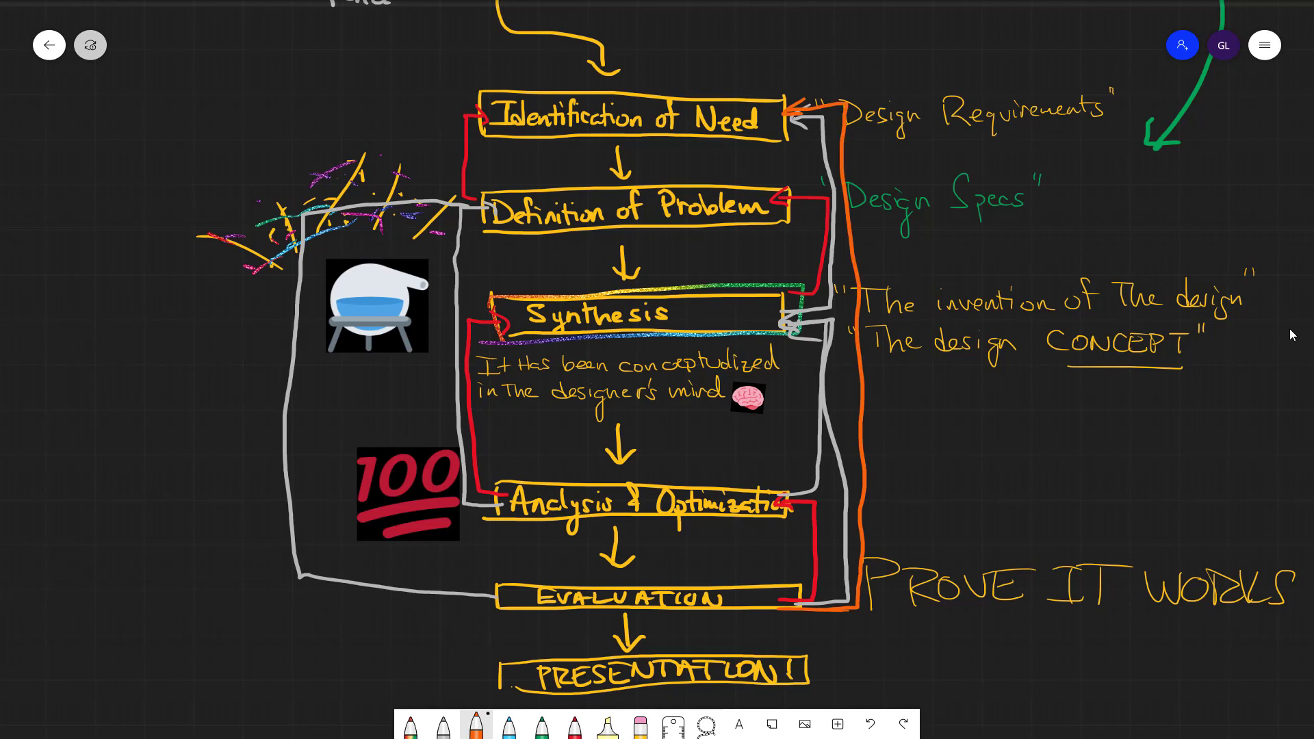
pyautogui.moveTo(1191, 377)
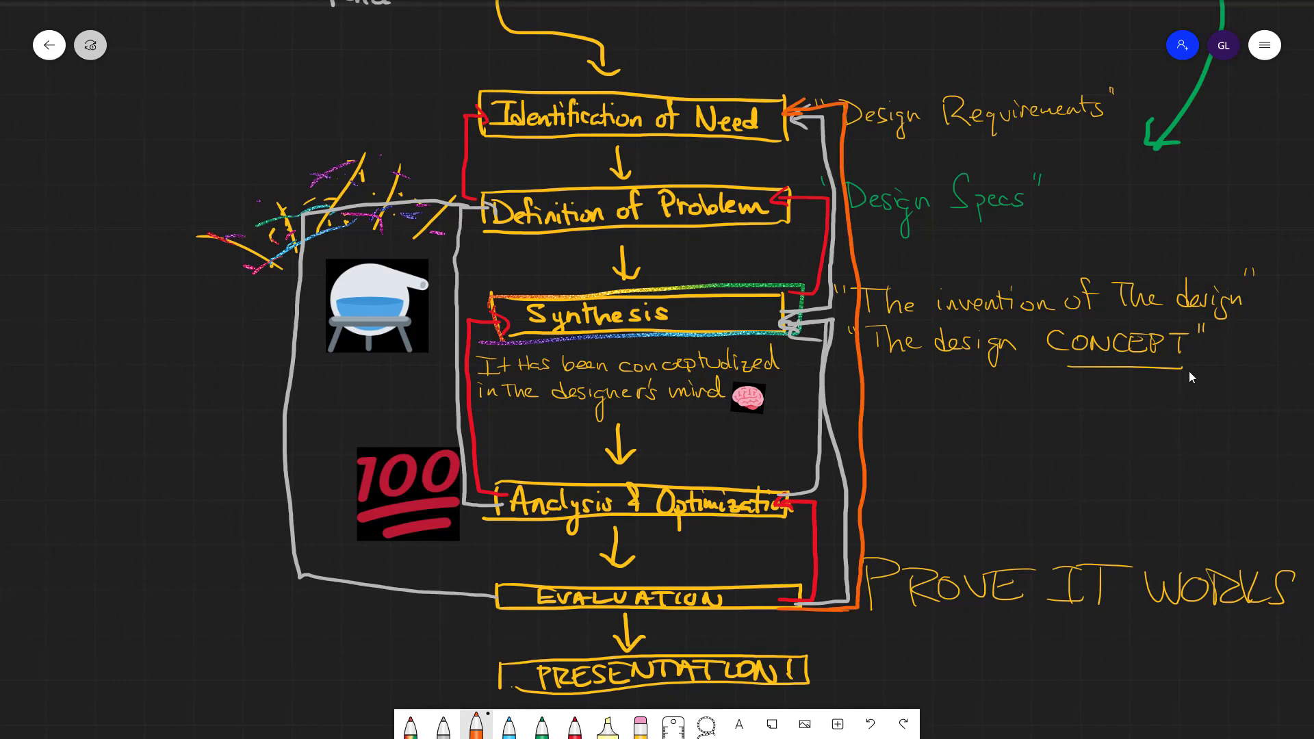
pyautogui.moveTo(1217, 353)
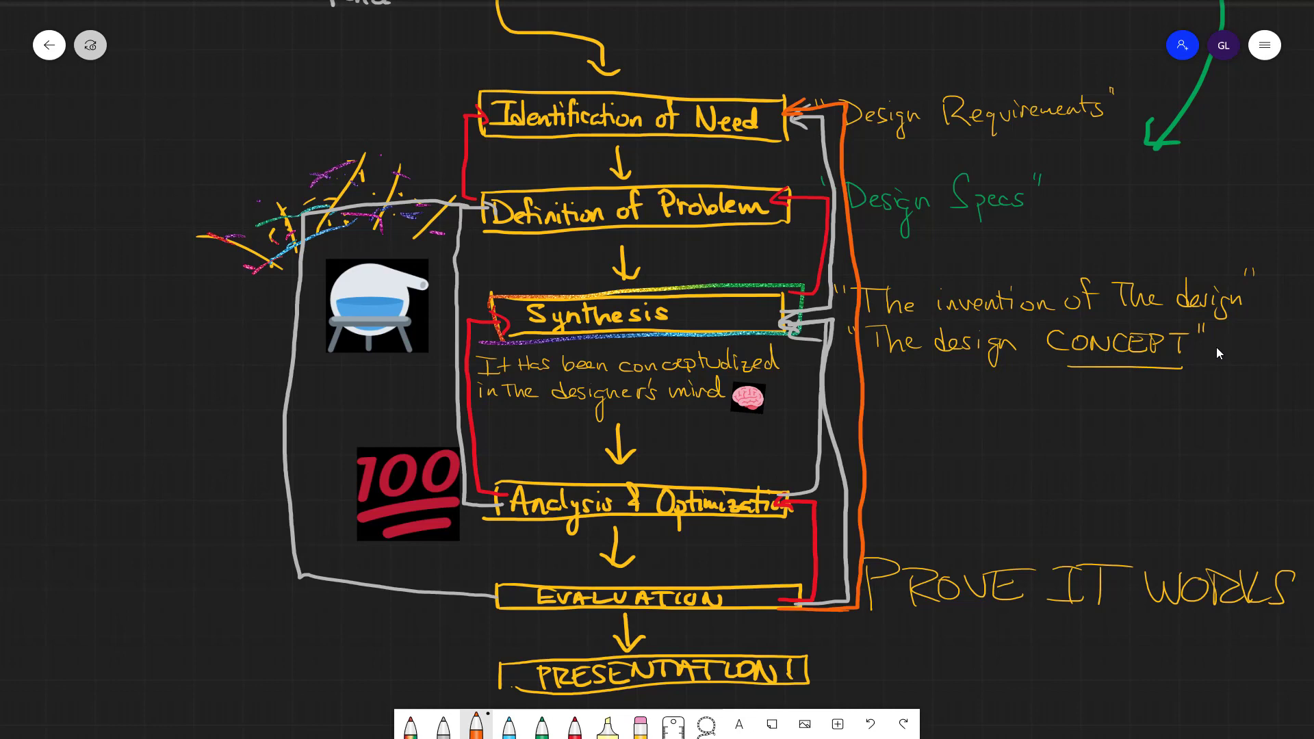